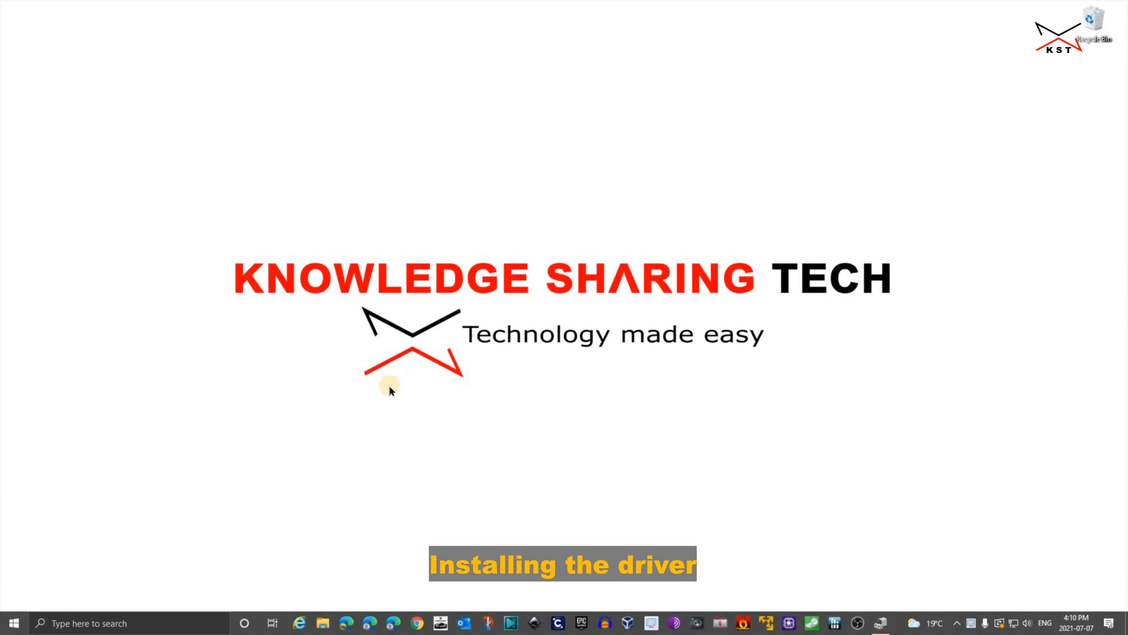
pyautogui.moveTo(242, 301)
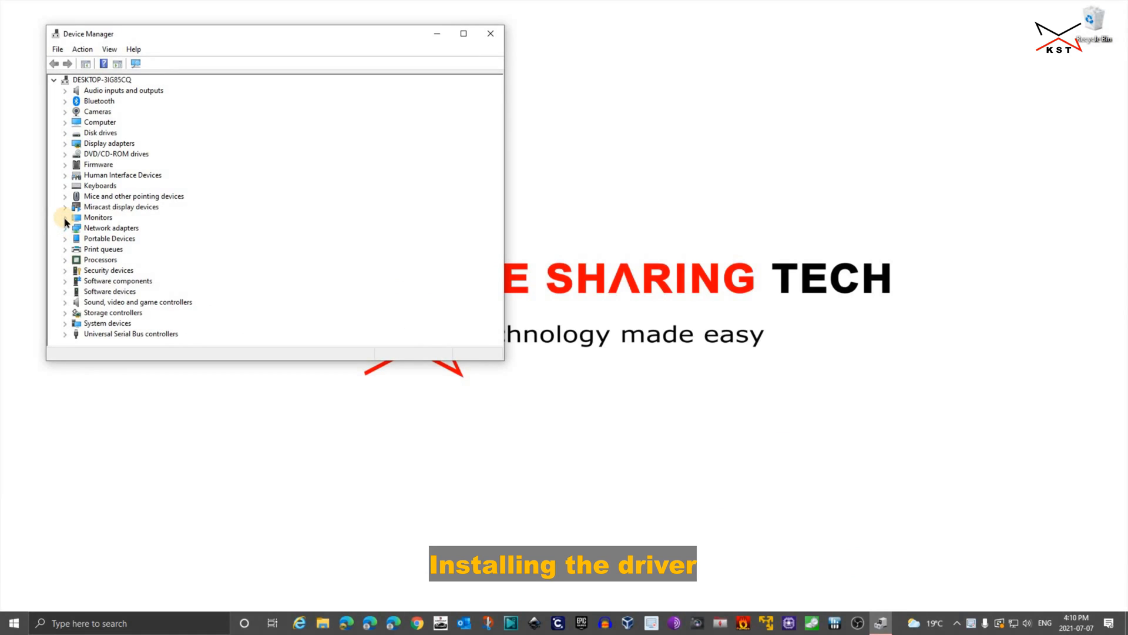
# Reach Dell's Product Support page in a new InPrivate window via dell.com Support.
pyautogui.click(66, 217)
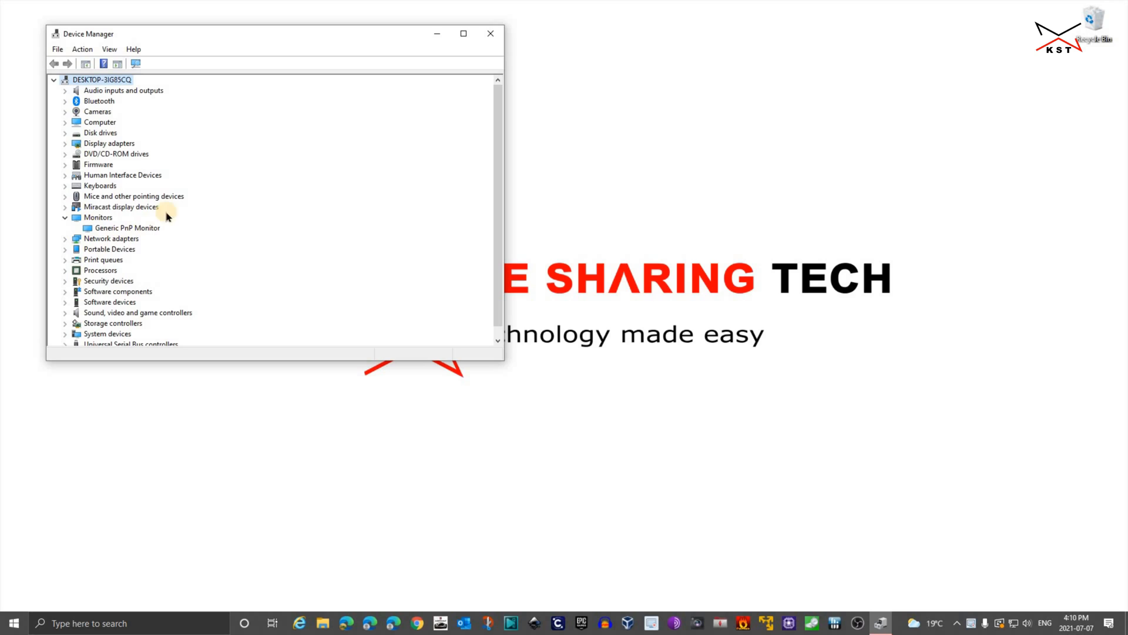
pyautogui.moveTo(436, 35)
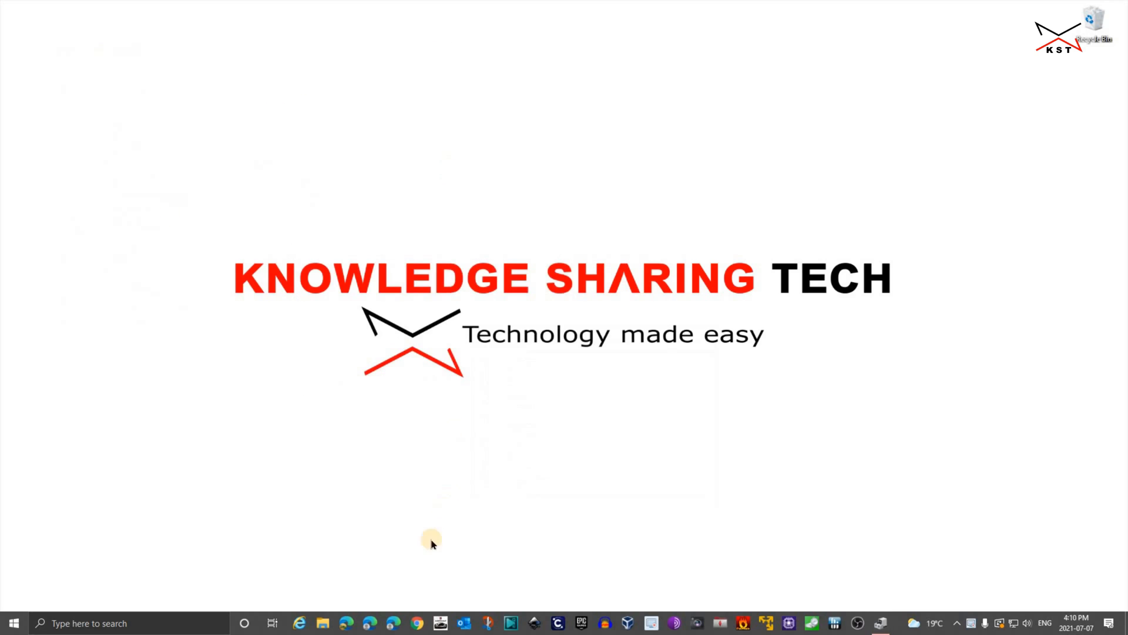
pyautogui.rightClick(392, 623)
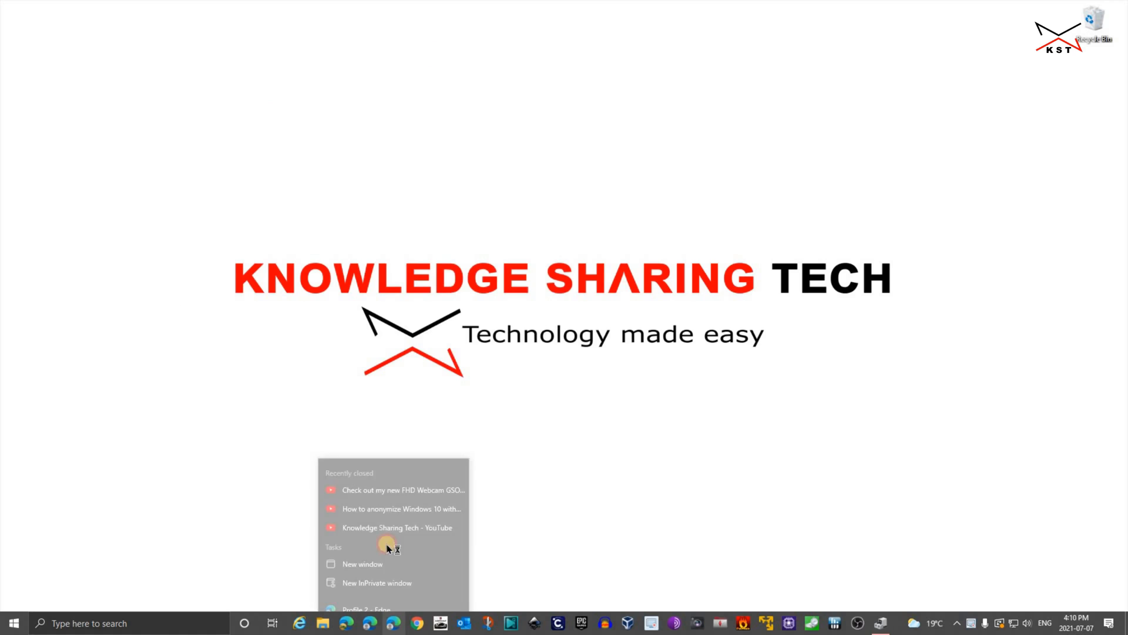
pyautogui.click(376, 583)
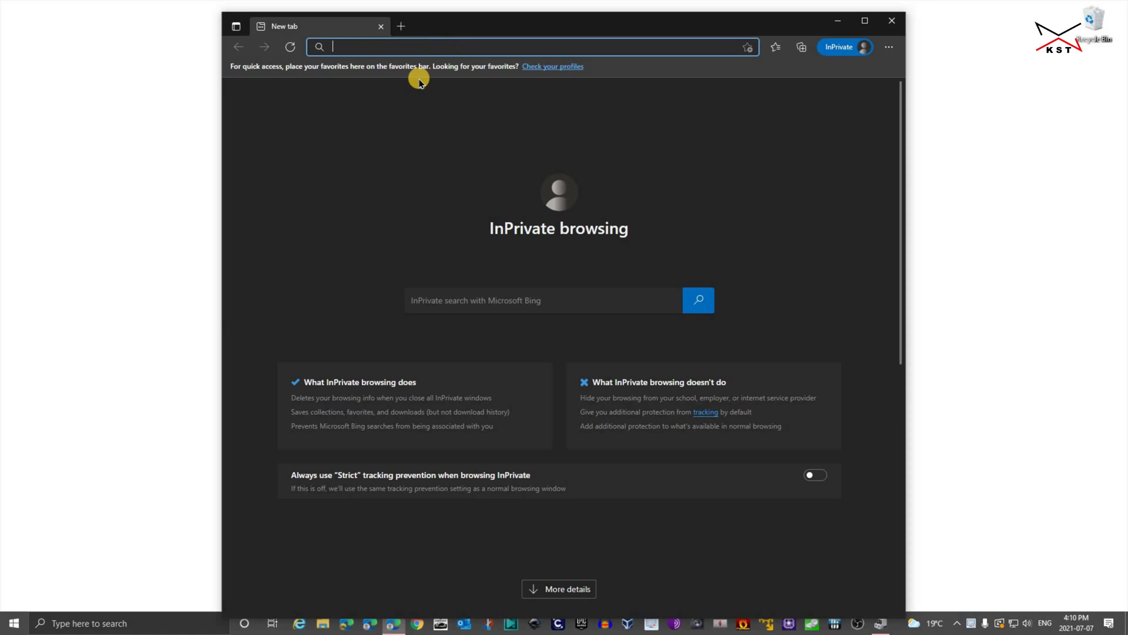
pyautogui.write('support.')
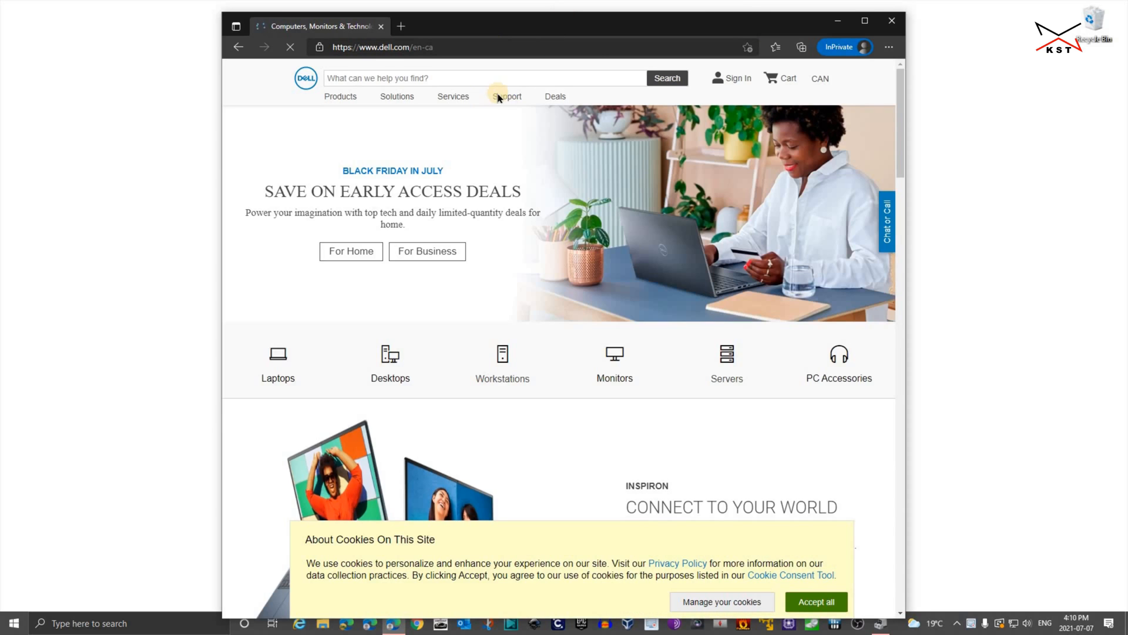
pyautogui.click(507, 96)
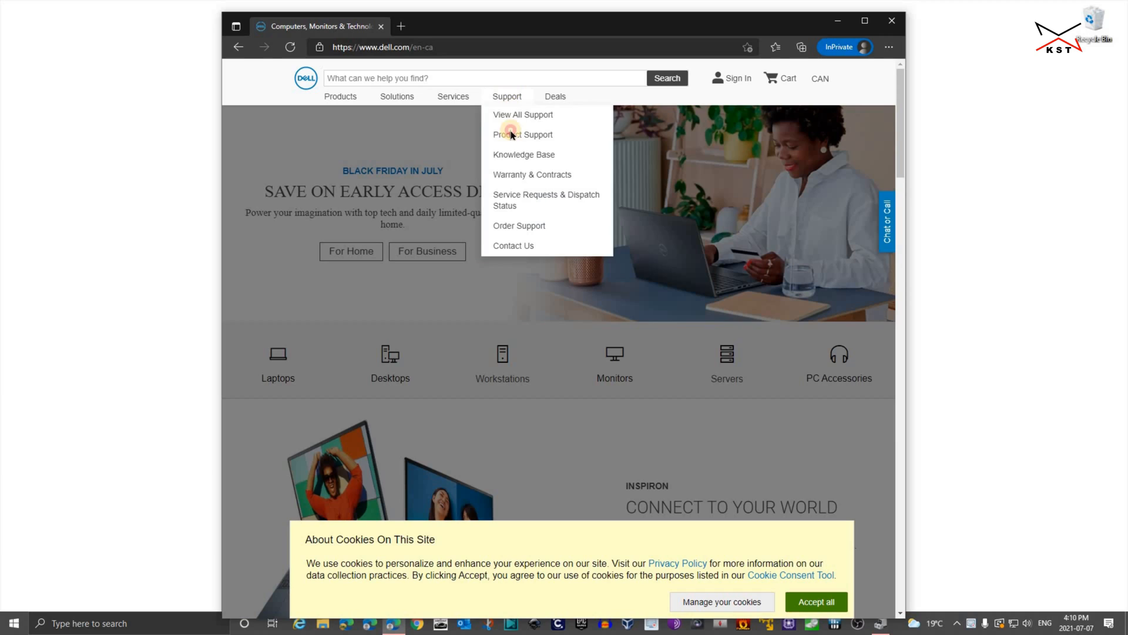
pyautogui.click(523, 134)
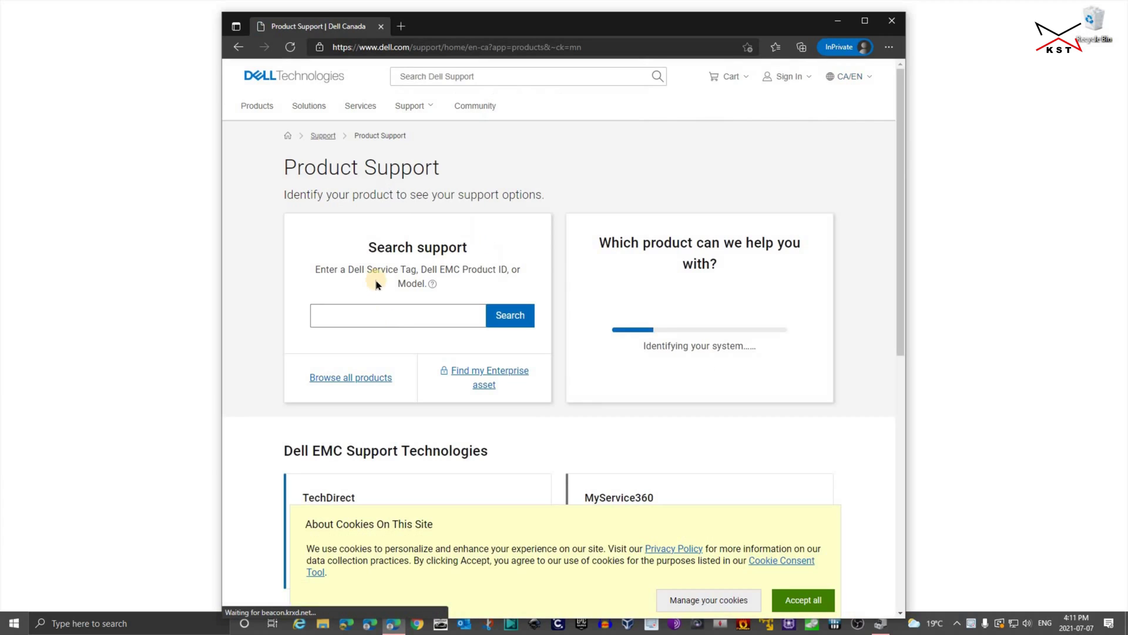
# Enter model S2421HN in the support search so a matching suggestion lists.
pyautogui.click(381, 315)
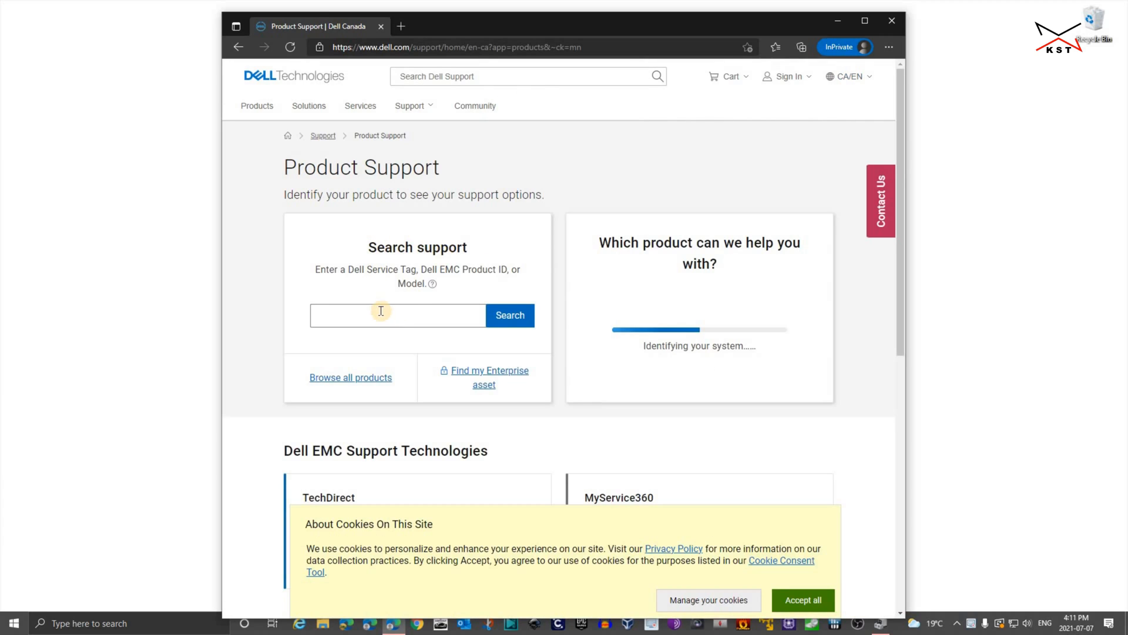
pyautogui.click(398, 315)
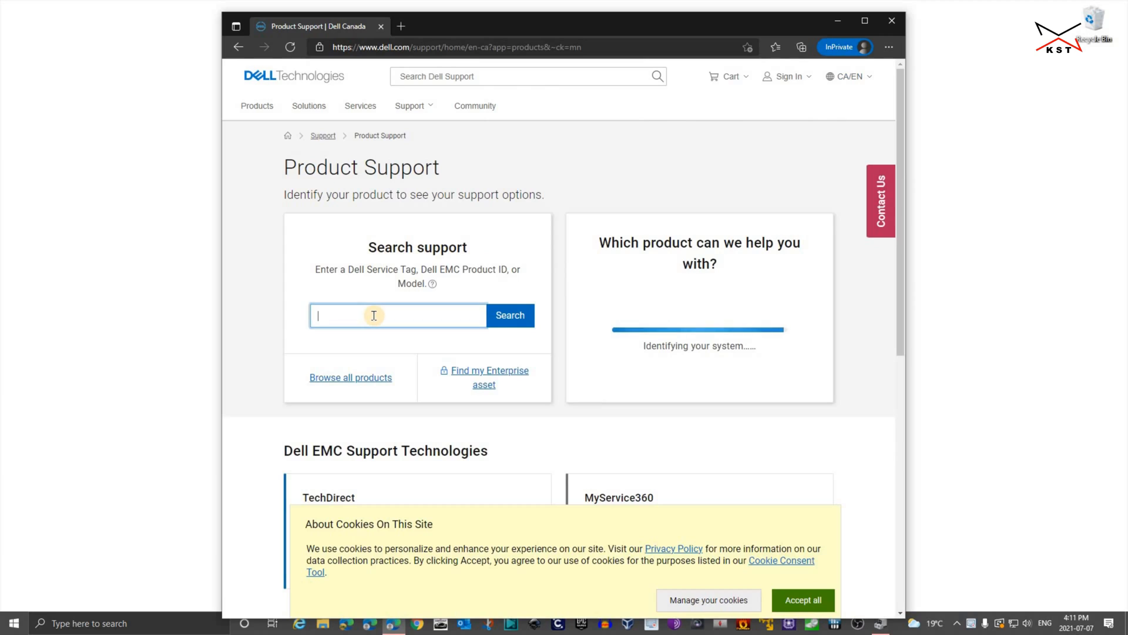
pyautogui.write('s')
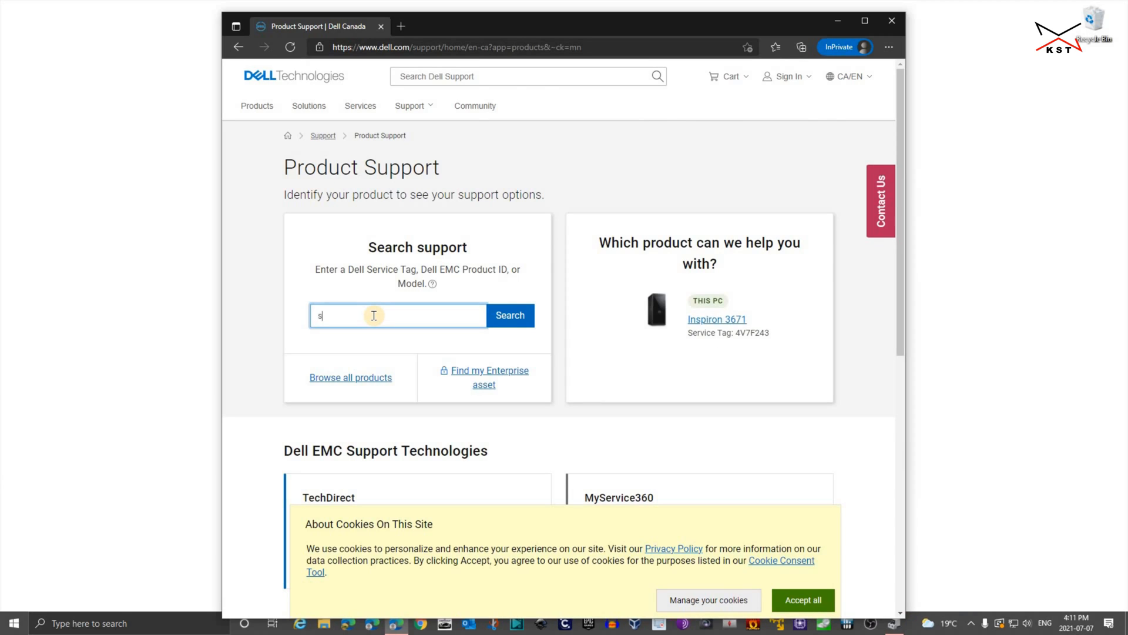
pyautogui.write('2421hn')
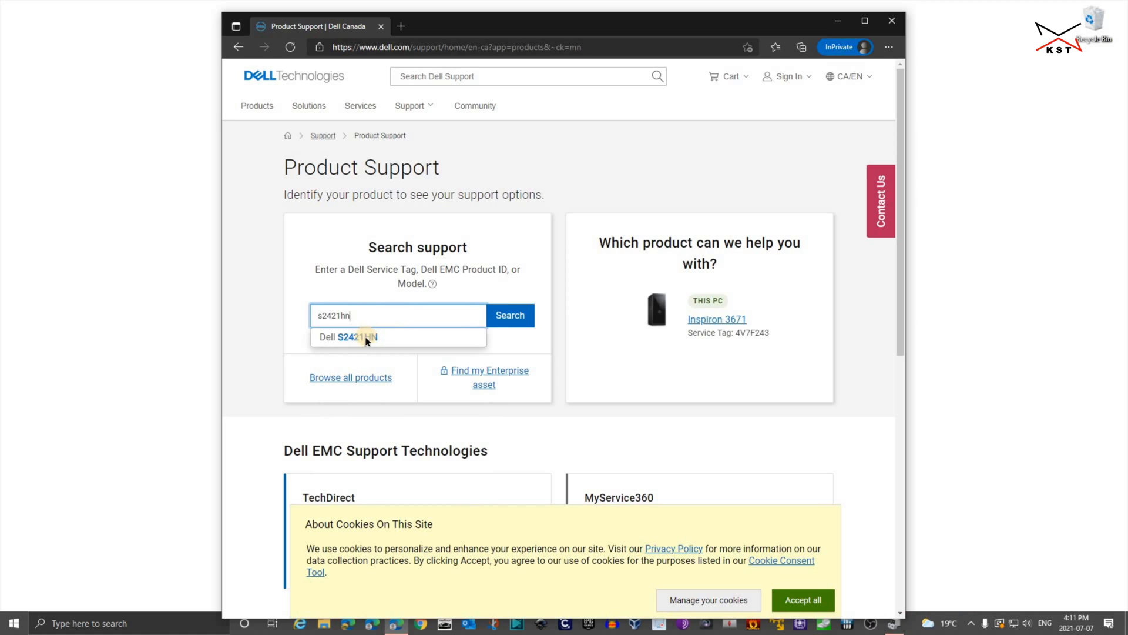
# Select the Dell S2421HN match and view its Drivers & Downloads, accepting cookies.
pyautogui.click(348, 337)
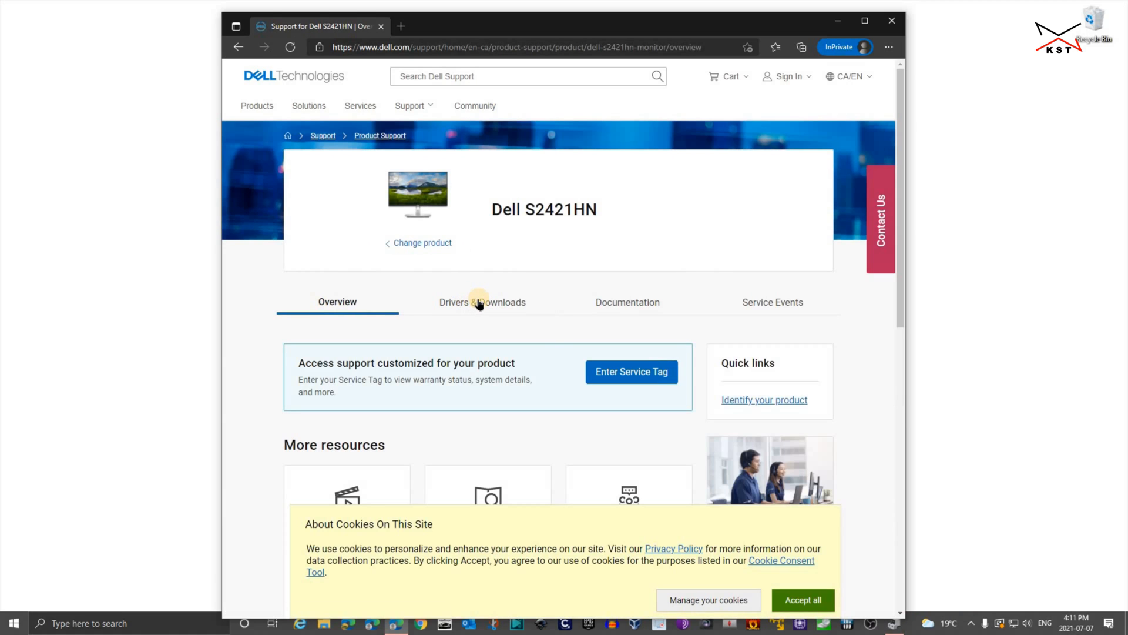
pyautogui.click(482, 302)
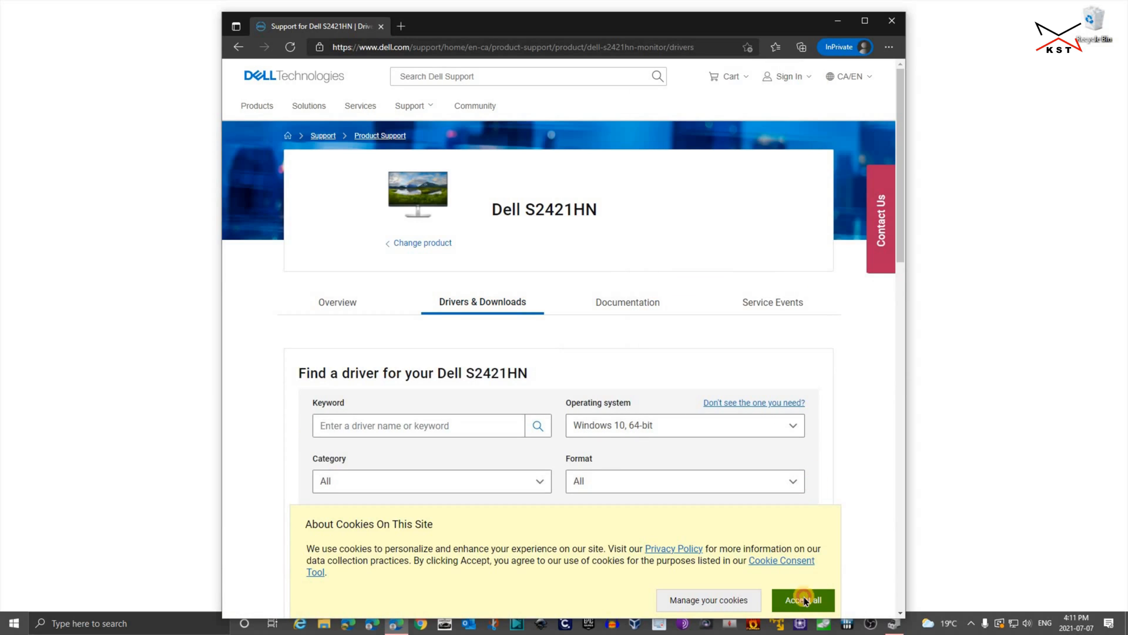
pyautogui.click(802, 601)
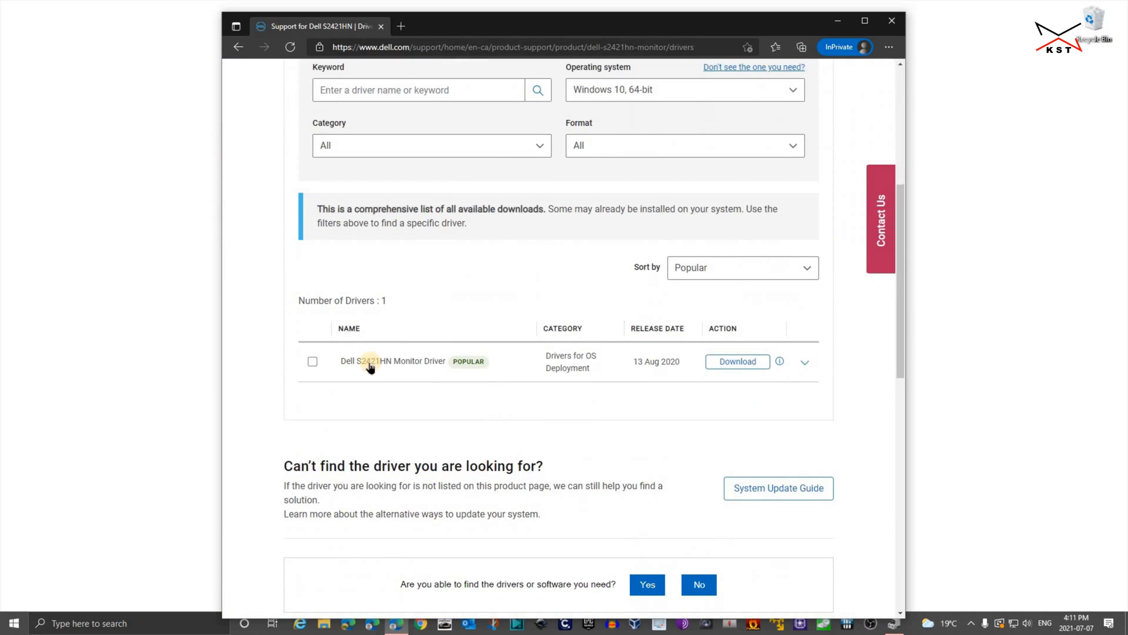
pyautogui.moveTo(386, 367)
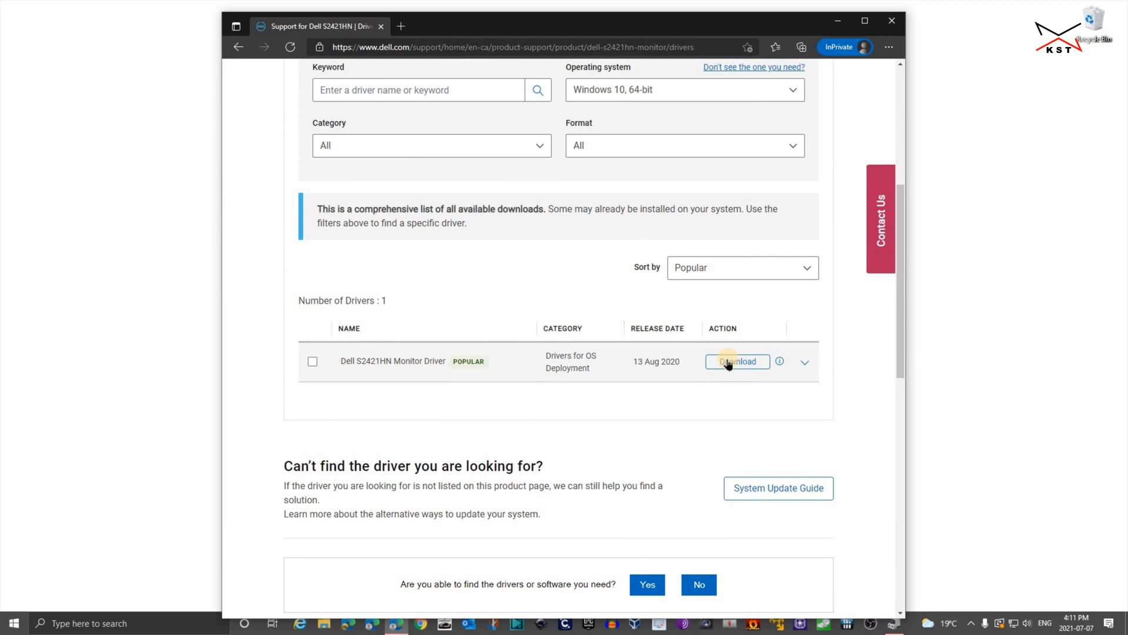
# Download the S2421HN Monitor Driver, run it and accept unzipping to C:\Dell\Drivers\PGXGD.
pyautogui.click(737, 361)
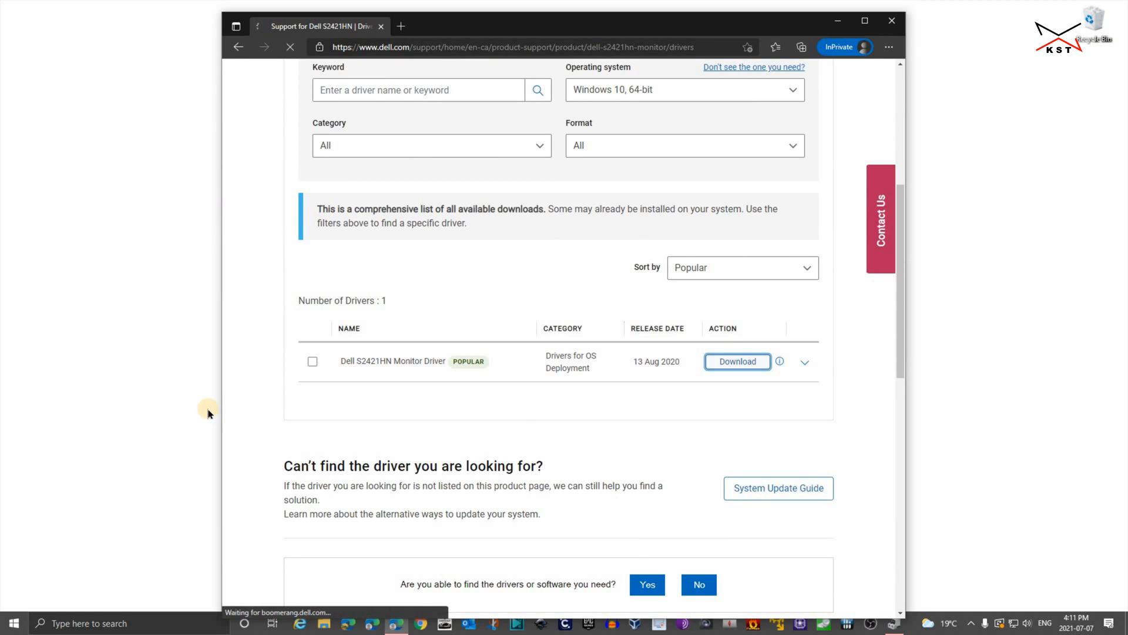
pyautogui.click(737, 361)
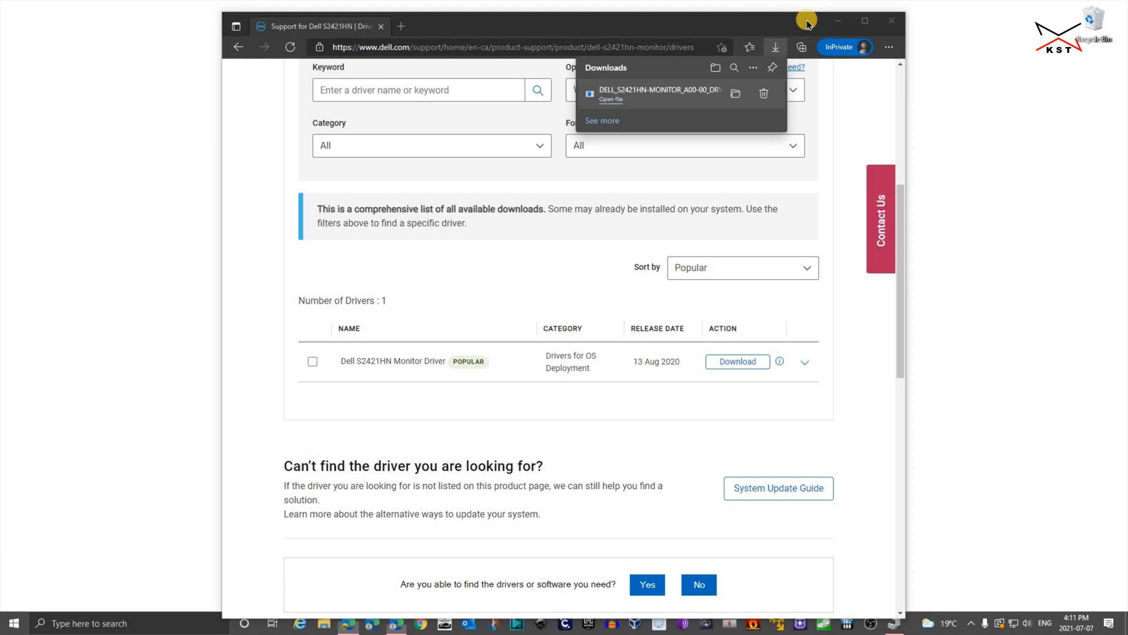
pyautogui.click(611, 99)
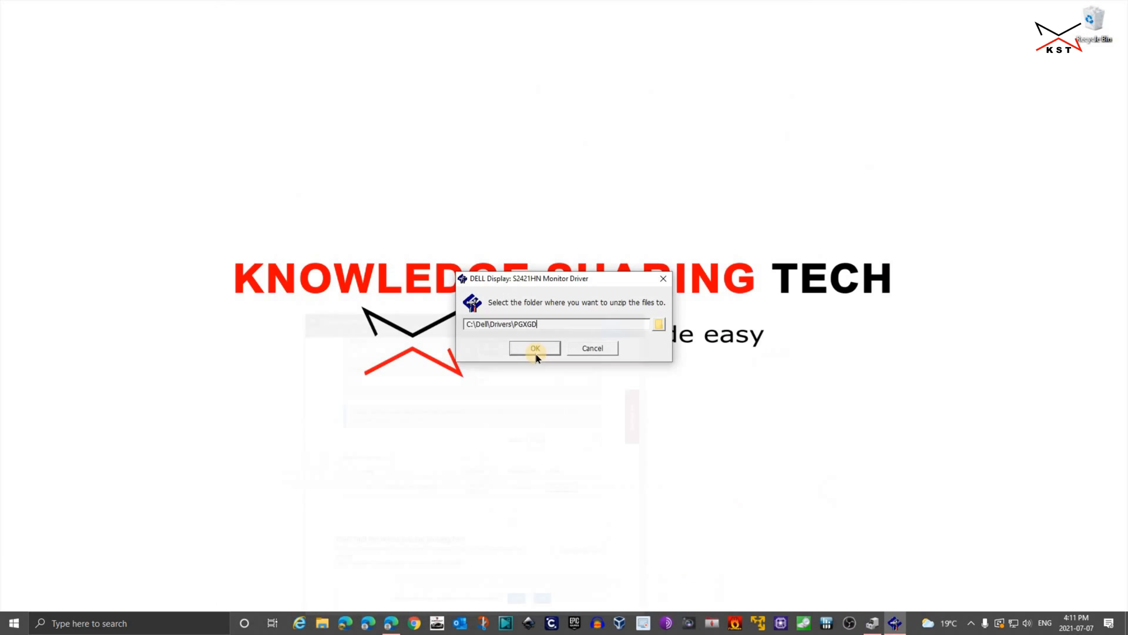
pyautogui.moveTo(576, 299)
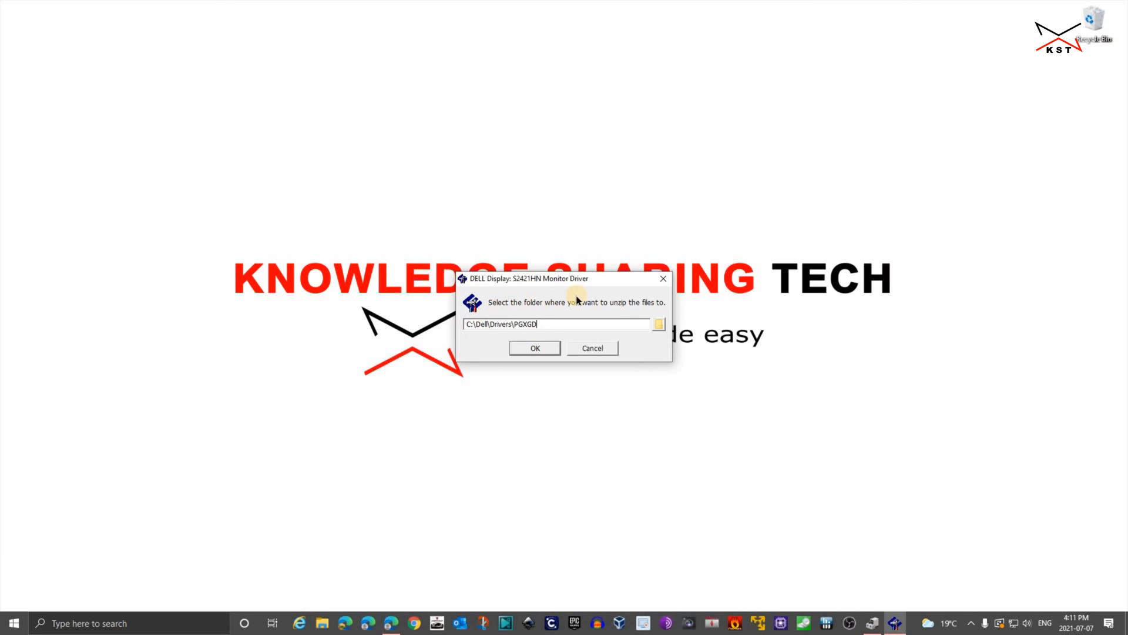
pyautogui.moveTo(586, 360)
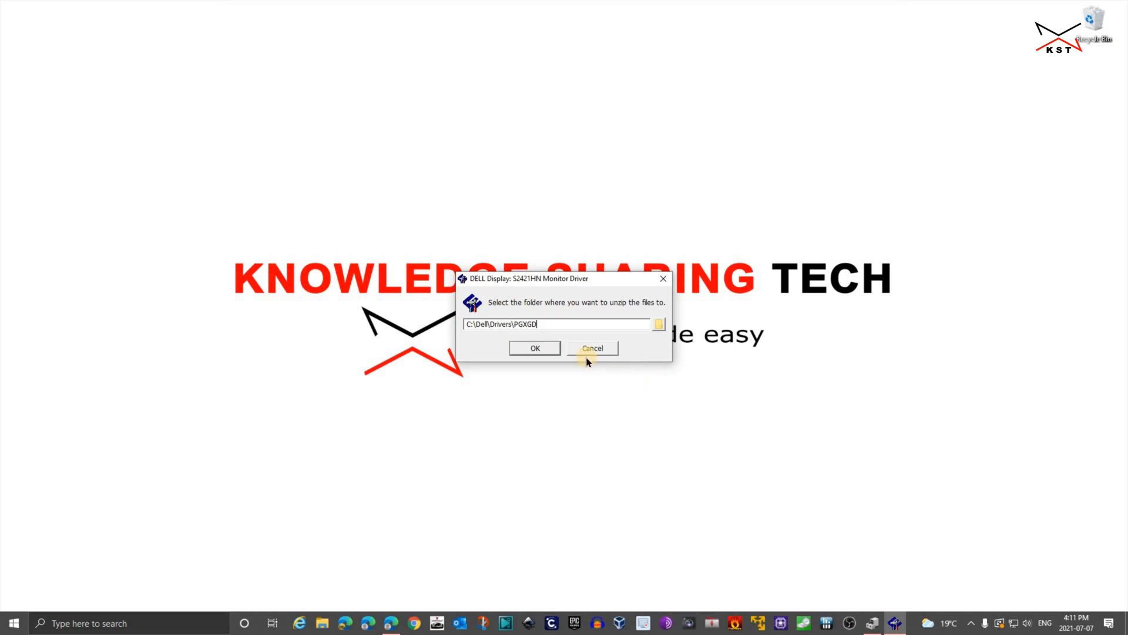
pyautogui.click(592, 348)
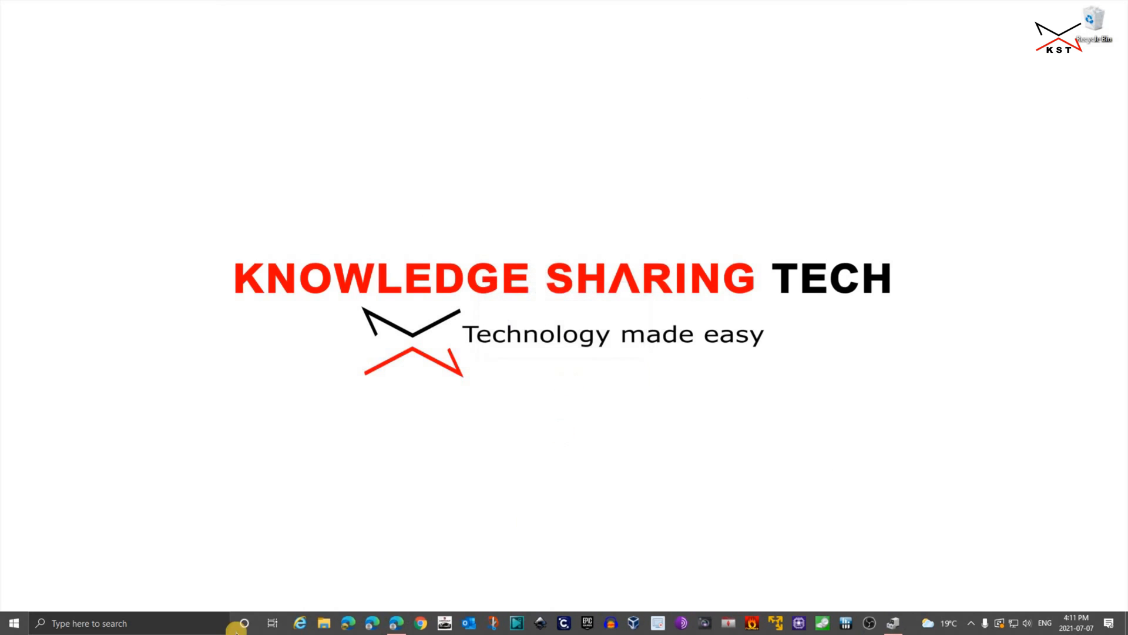
pyautogui.moveTo(310, 434)
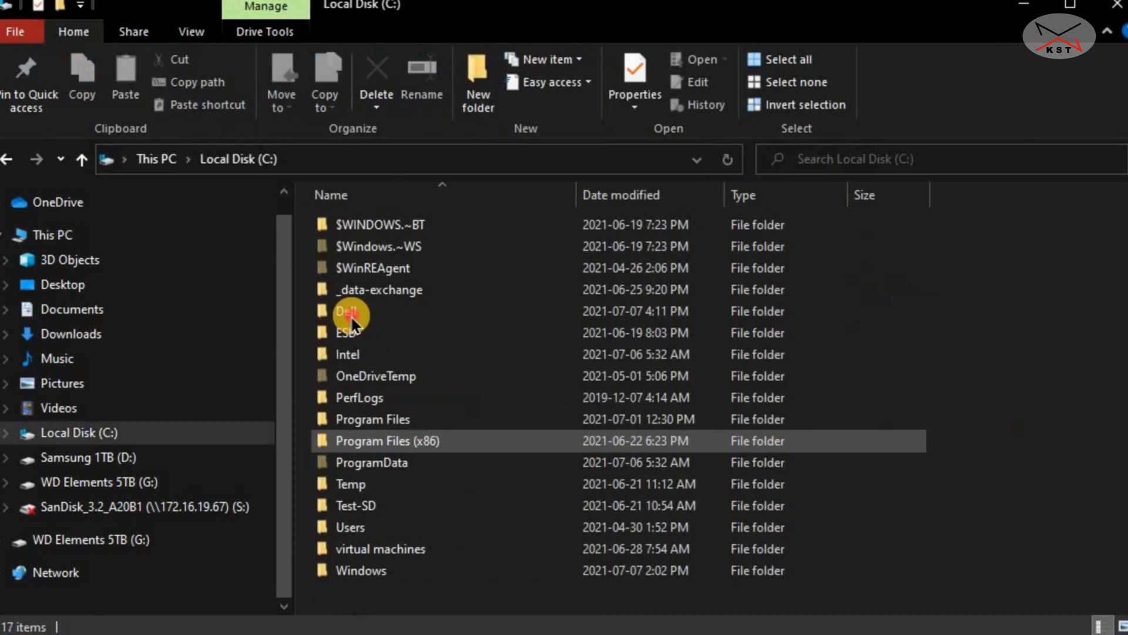
# Browse to C:\Dell\Drivers\PGXGD and launch Dell Monitor Driver Installer.exe.
pyautogui.doubleClick(348, 310)
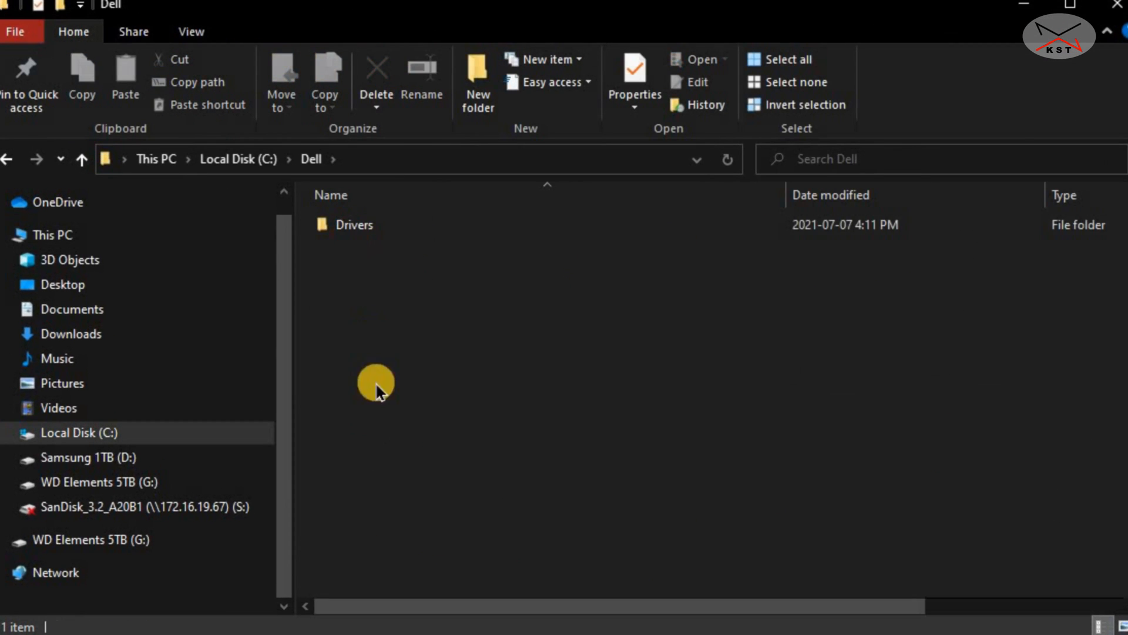
pyautogui.doubleClick(354, 224)
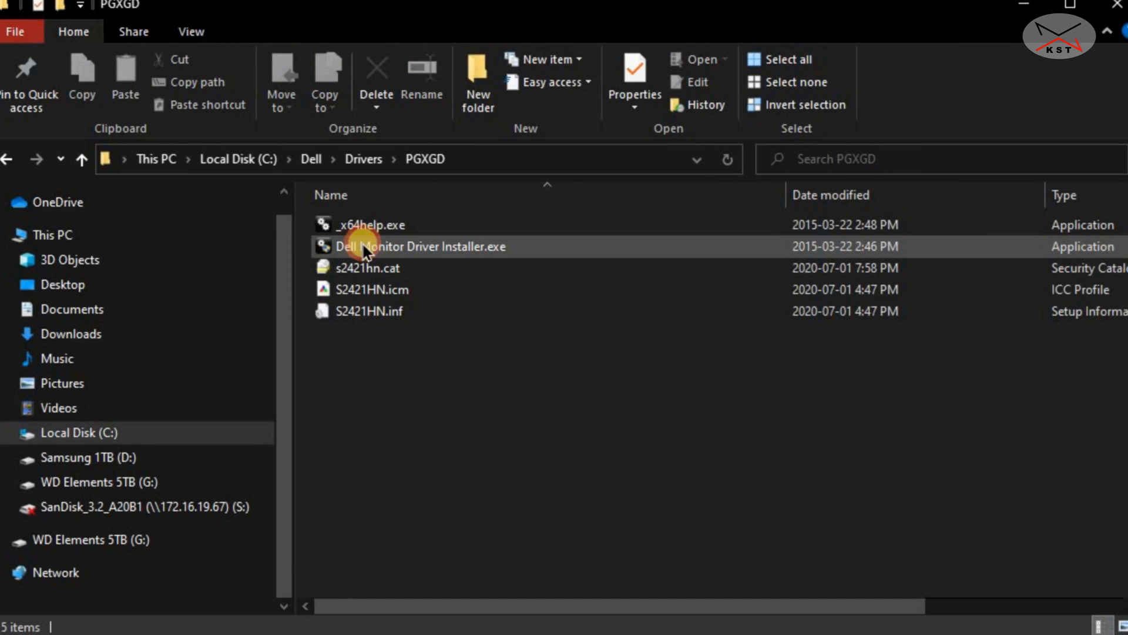
pyautogui.doubleClick(419, 246)
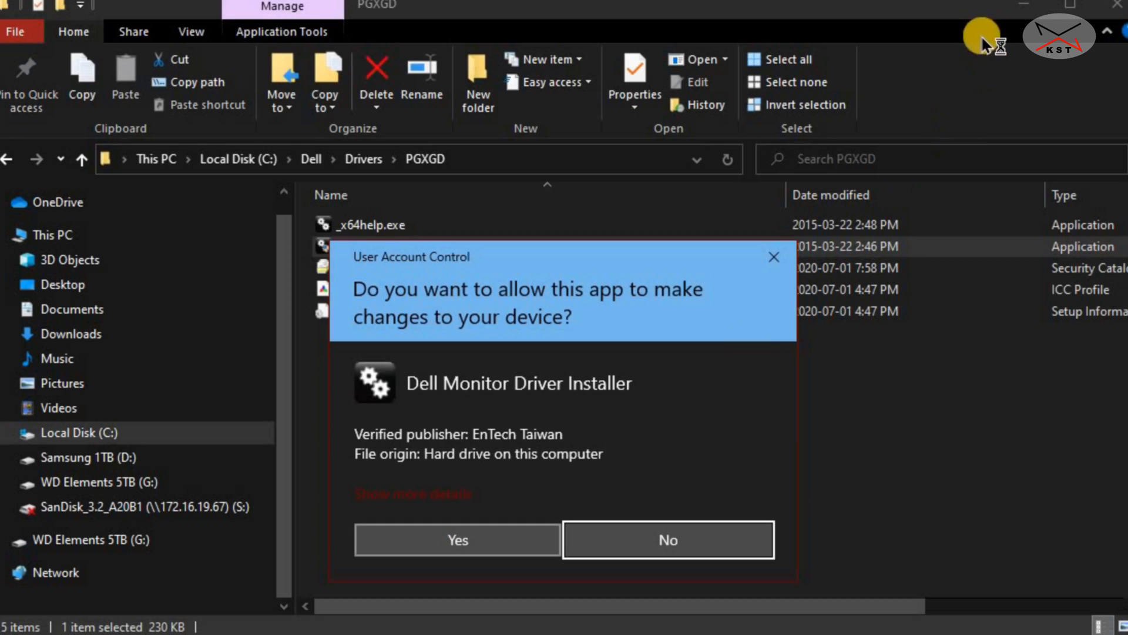
# Allow and complete the driver install, then confirm S2421HN (HDMI1) under Monitors in Device Manager.
pyautogui.click(457, 540)
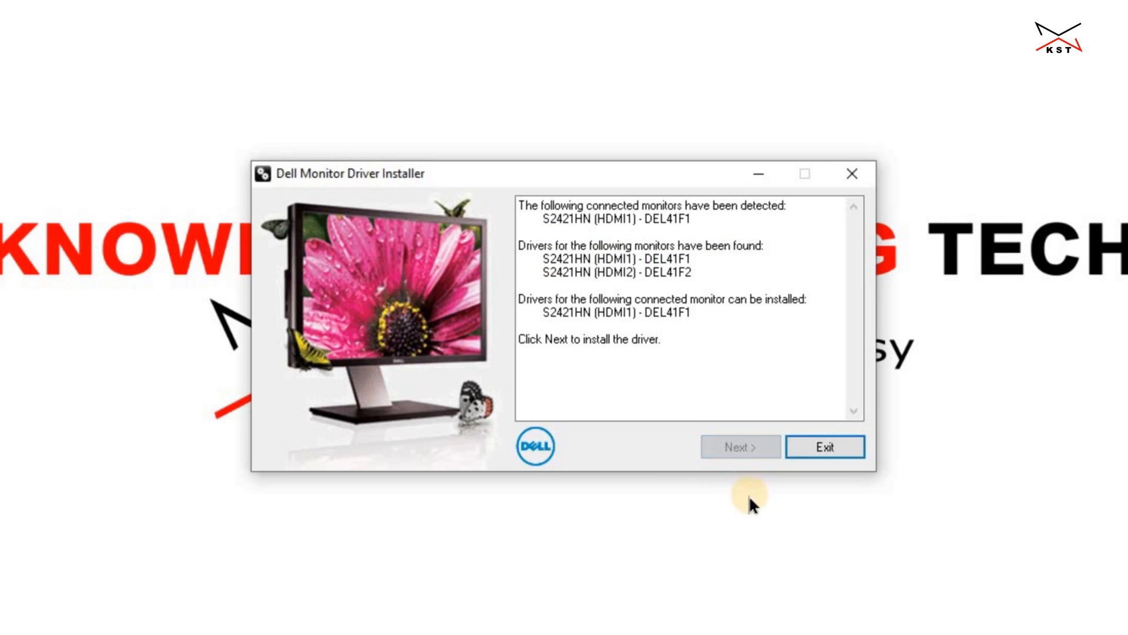
pyautogui.click(739, 446)
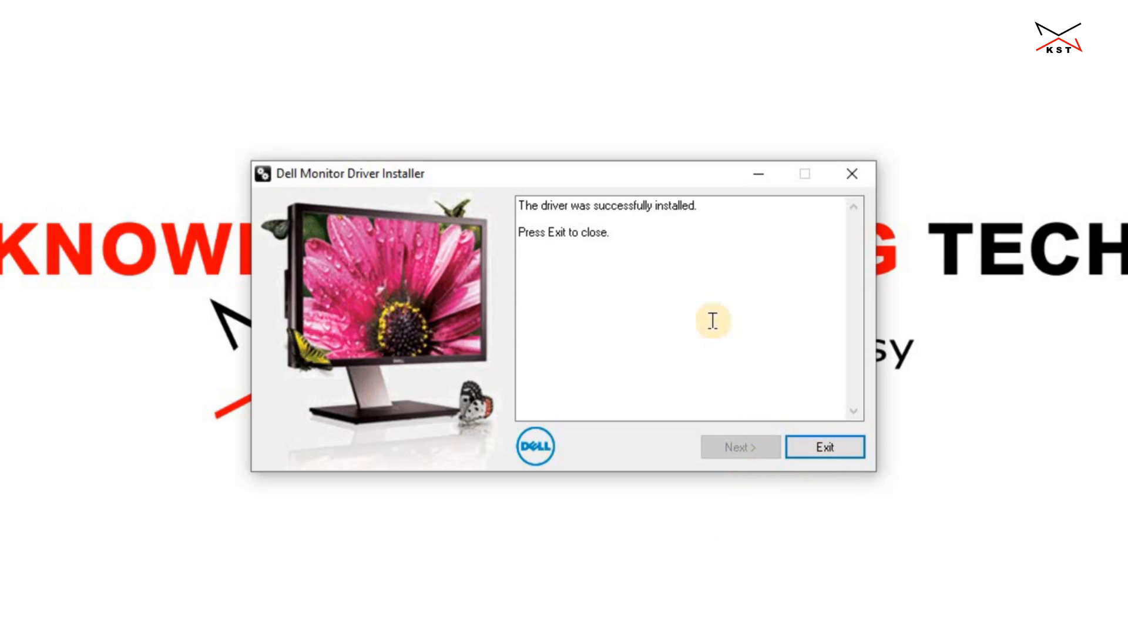
pyautogui.moveTo(575, 203)
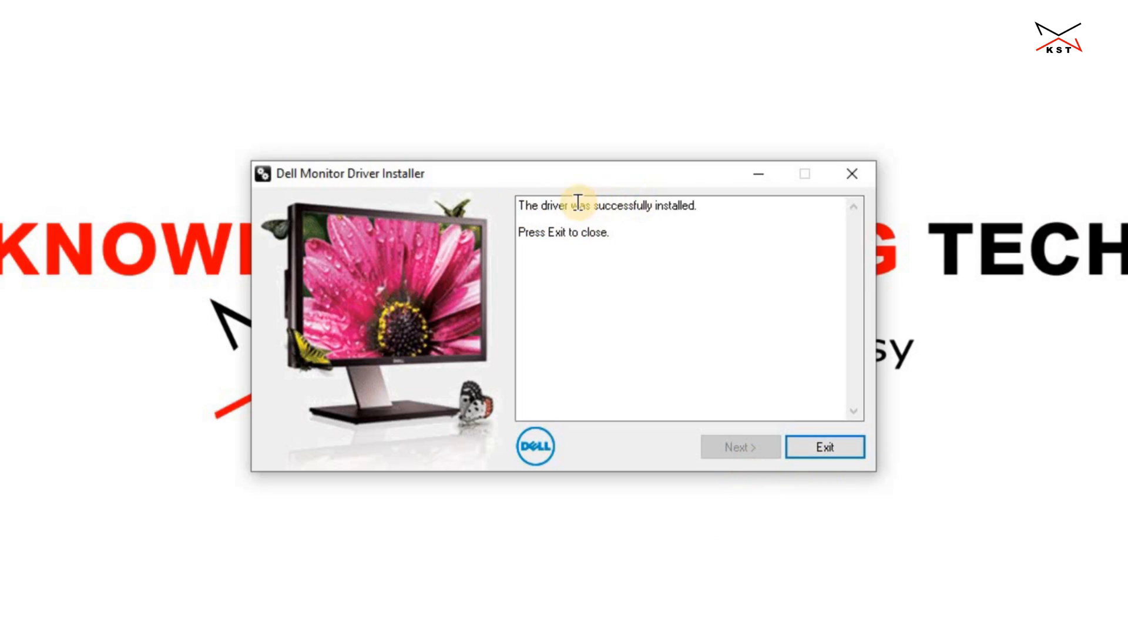
pyautogui.moveTo(825, 447)
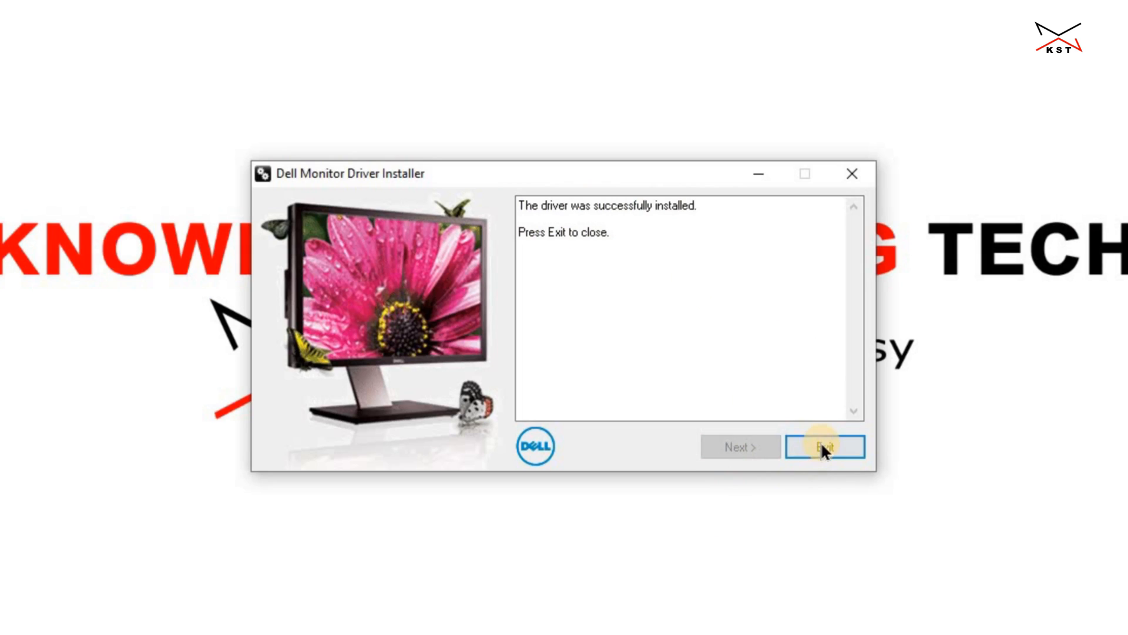
pyautogui.click(824, 447)
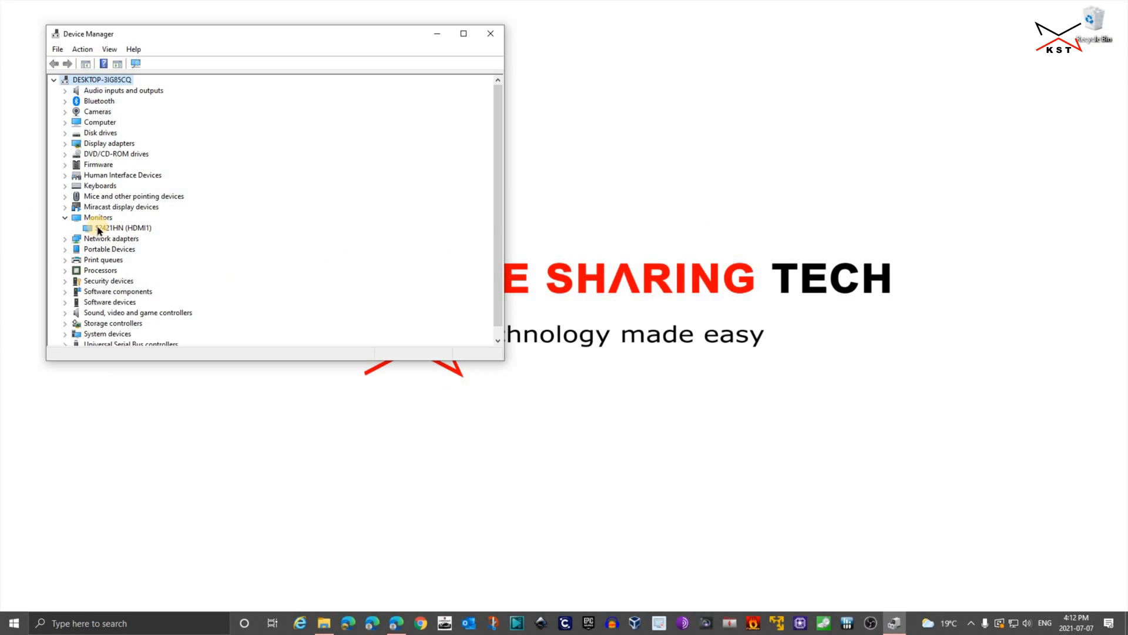
pyautogui.click(126, 227)
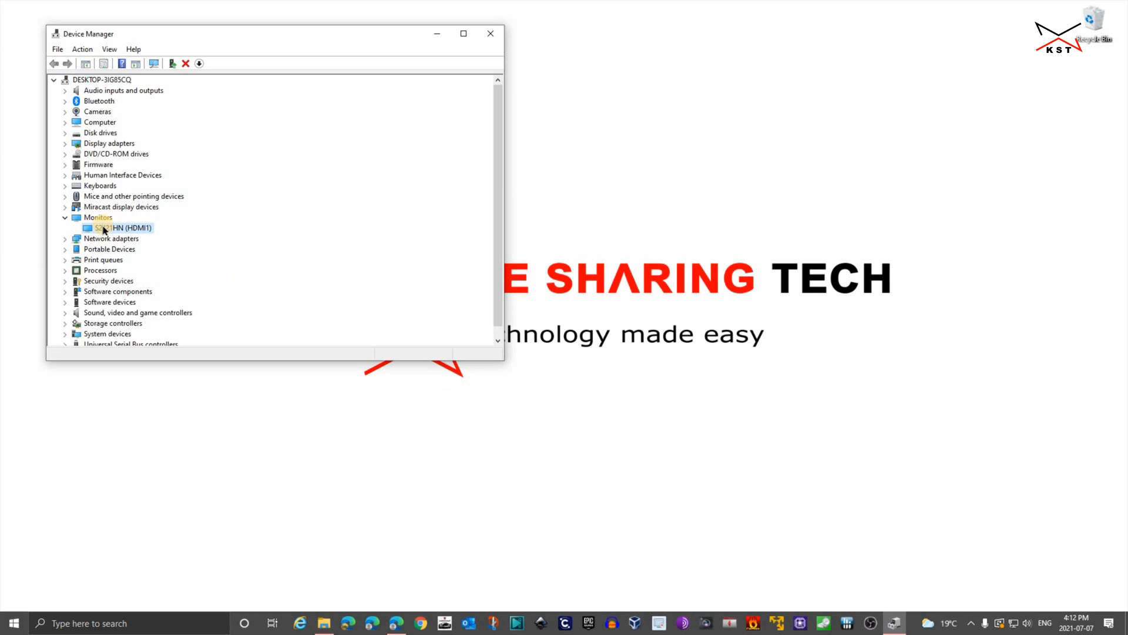
pyautogui.moveTo(490, 33)
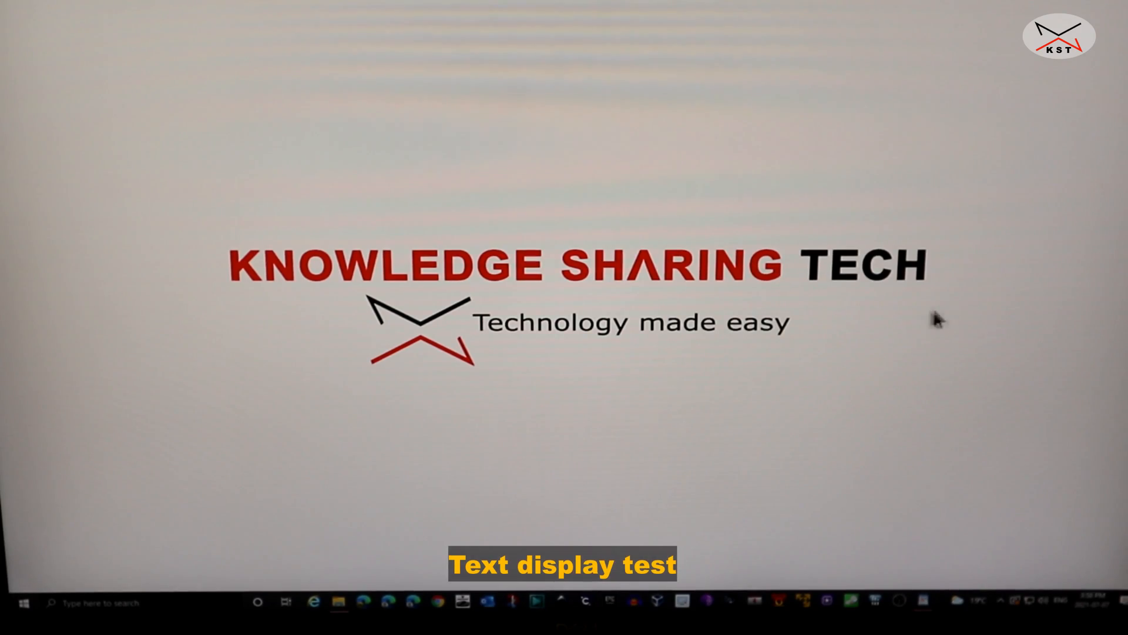
pyautogui.moveTo(827, 352)
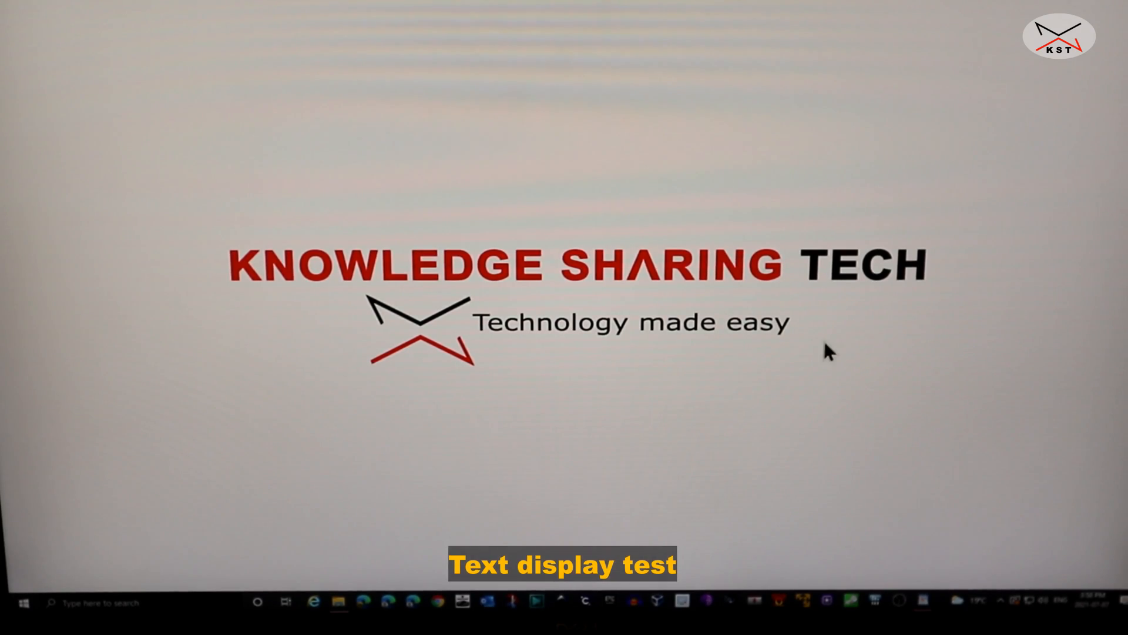
pyautogui.moveTo(874, 492)
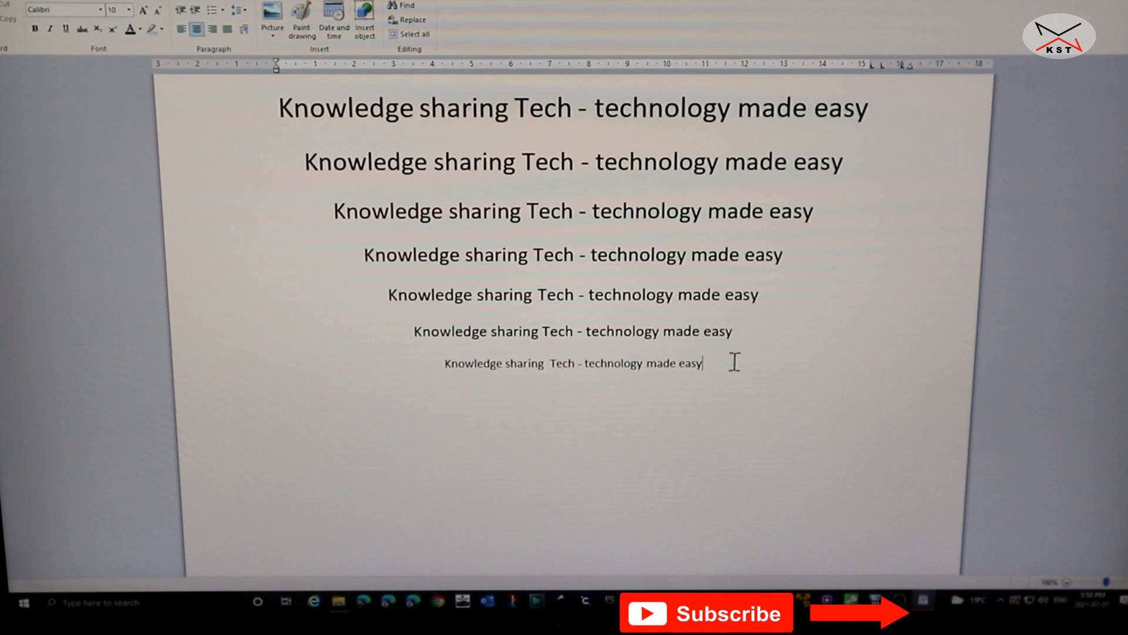
pyautogui.moveTo(647, 112)
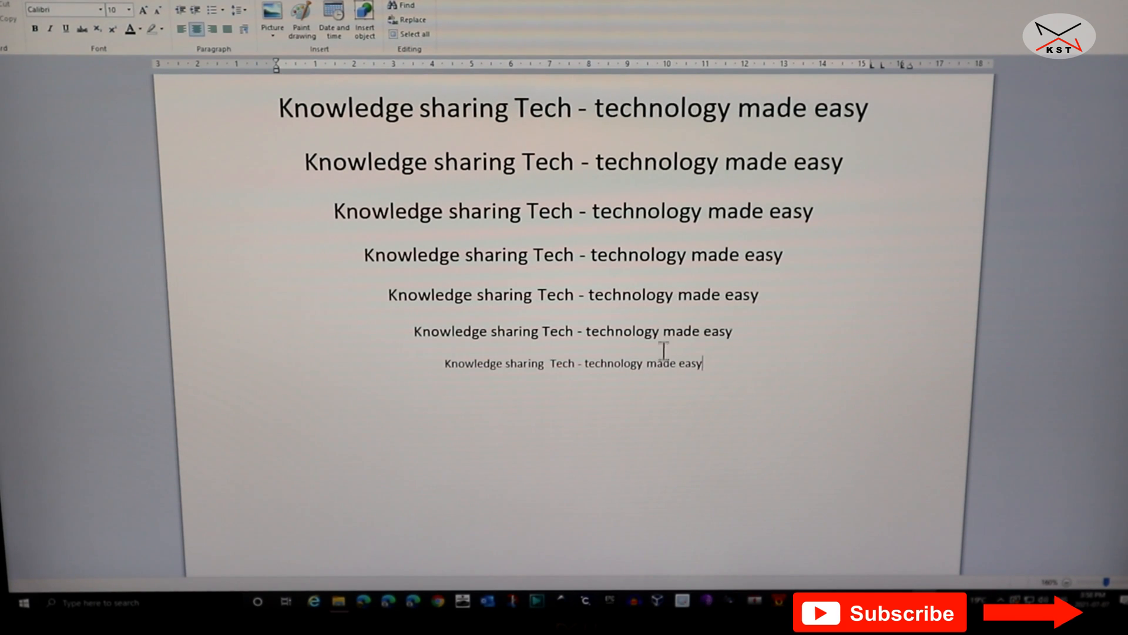
pyautogui.moveTo(851, 344)
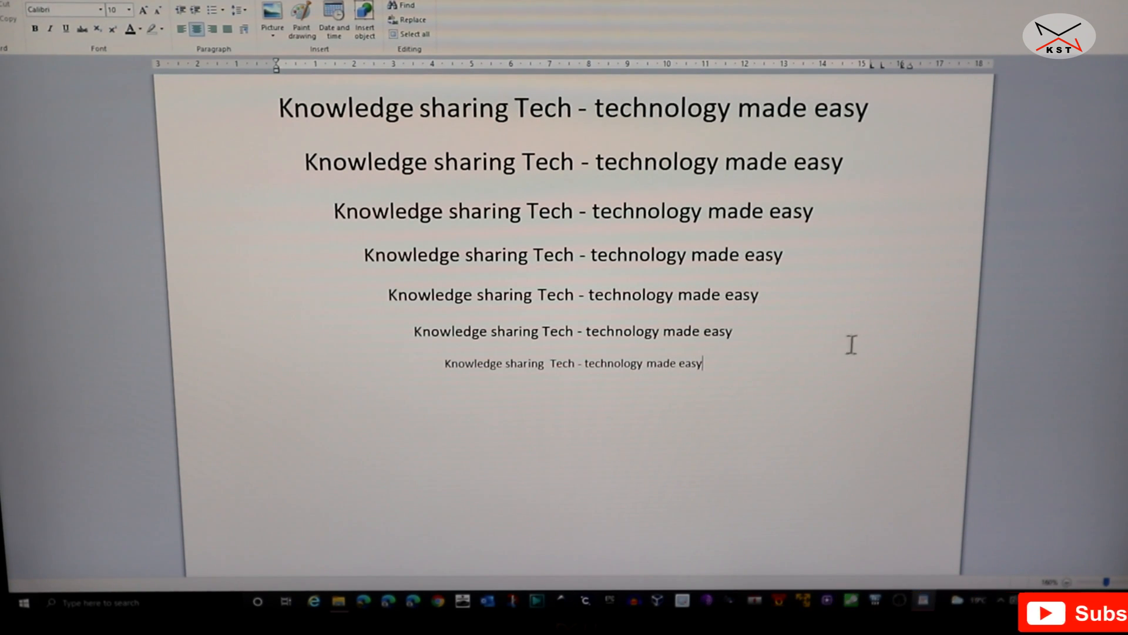
pyautogui.moveTo(824, 332)
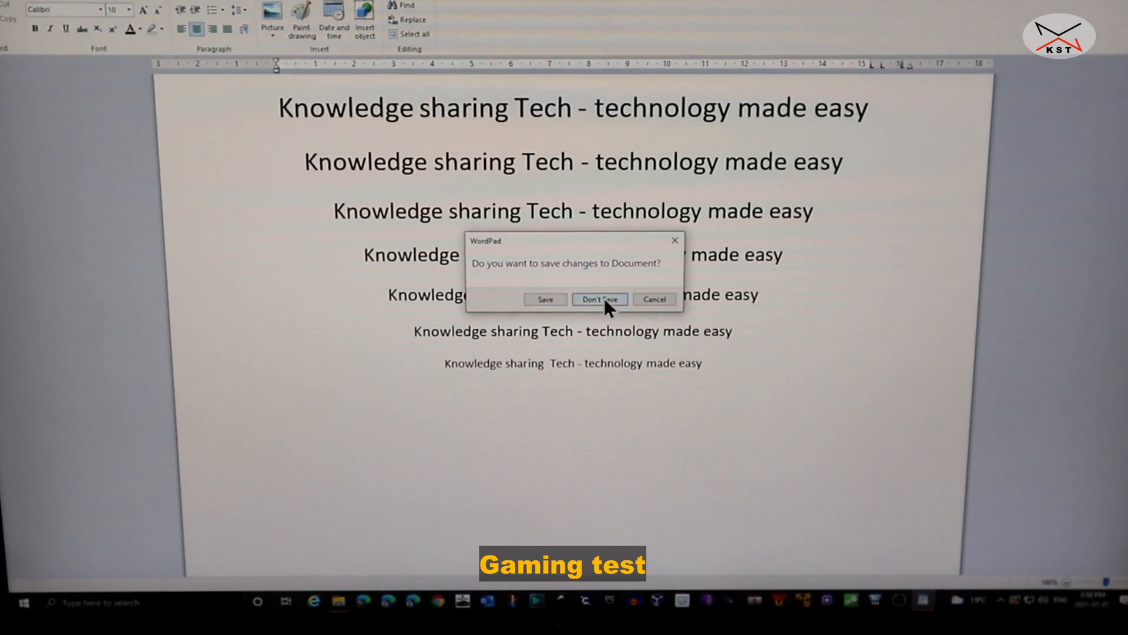
# Discard the WordPad test document's changes with Don't Save.
pyautogui.click(599, 298)
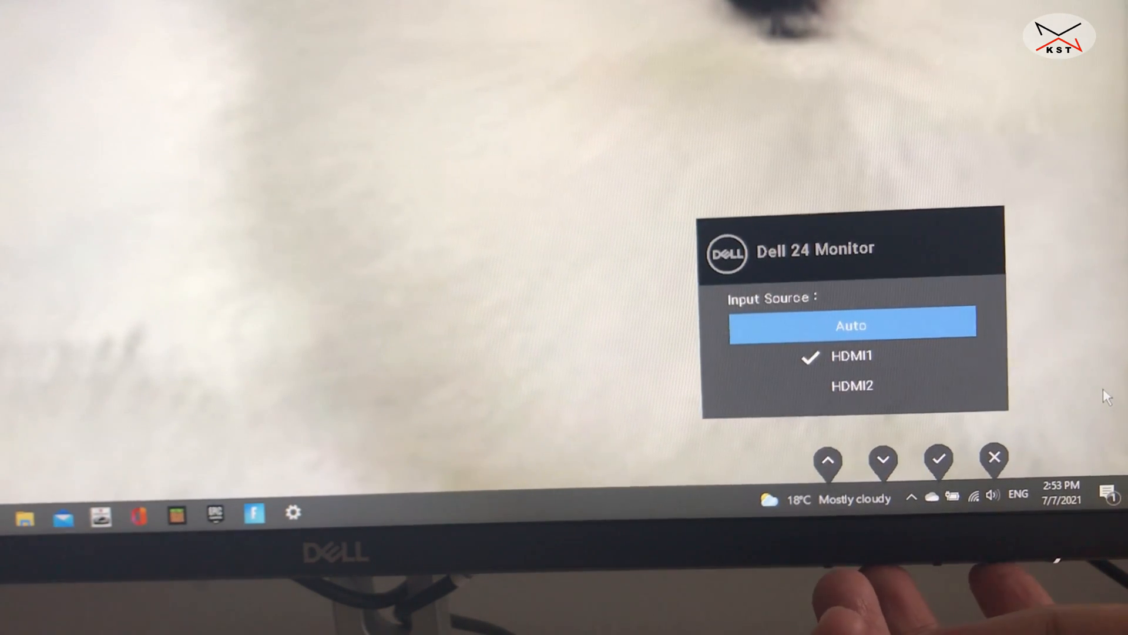
# Enter the monitor's full OSD menu and reach Color > Preset Modes.
pyautogui.click(994, 458)
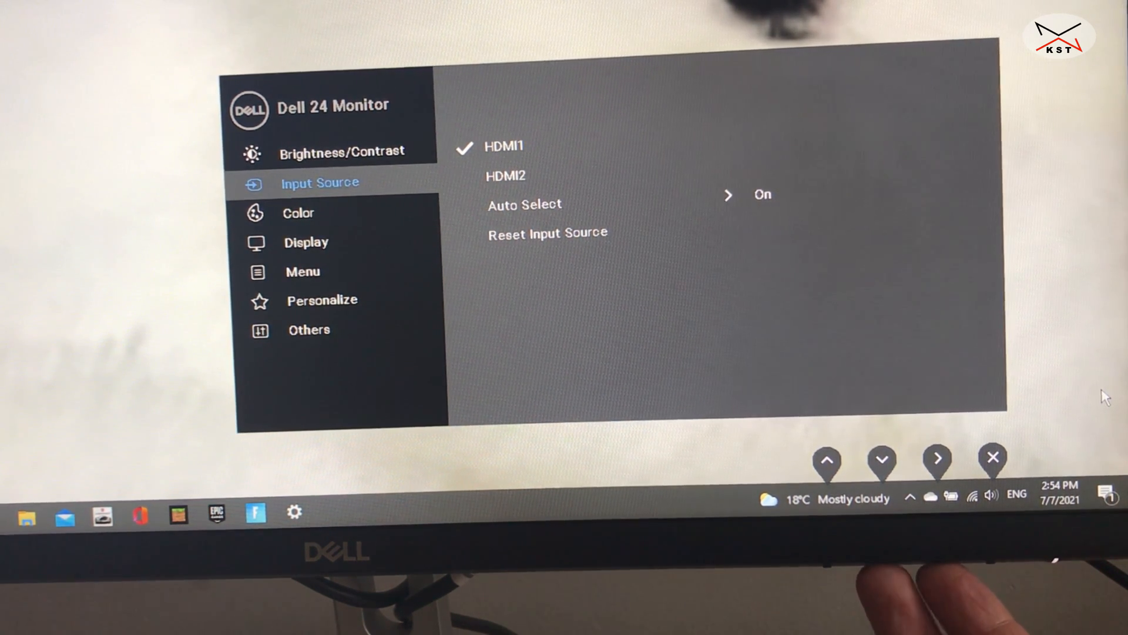
pyautogui.click(882, 458)
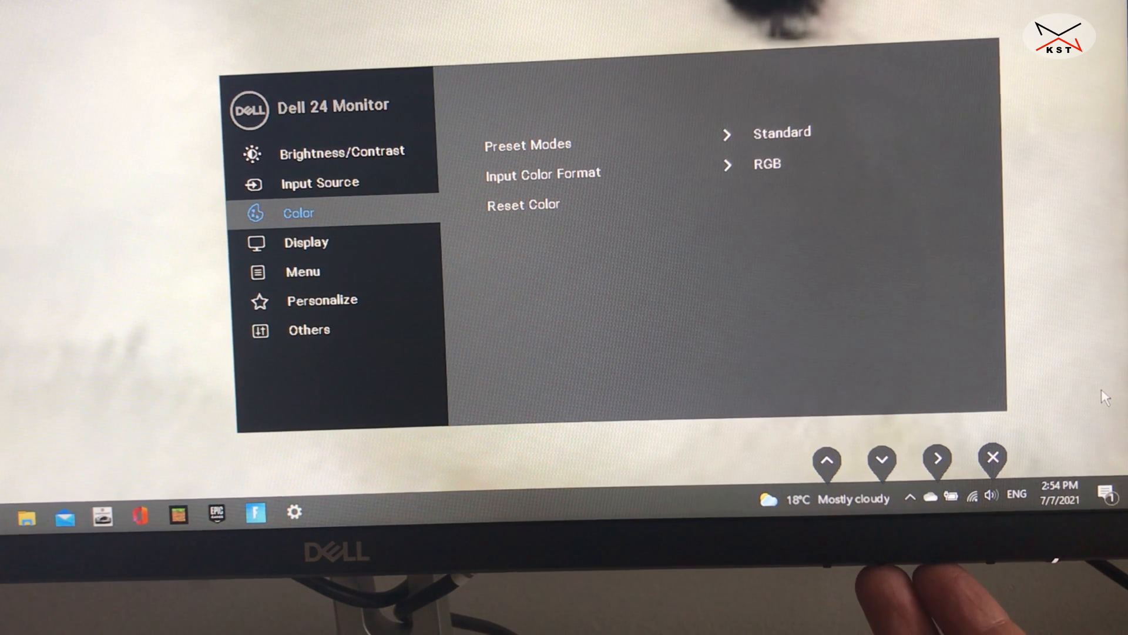
pyautogui.click(937, 458)
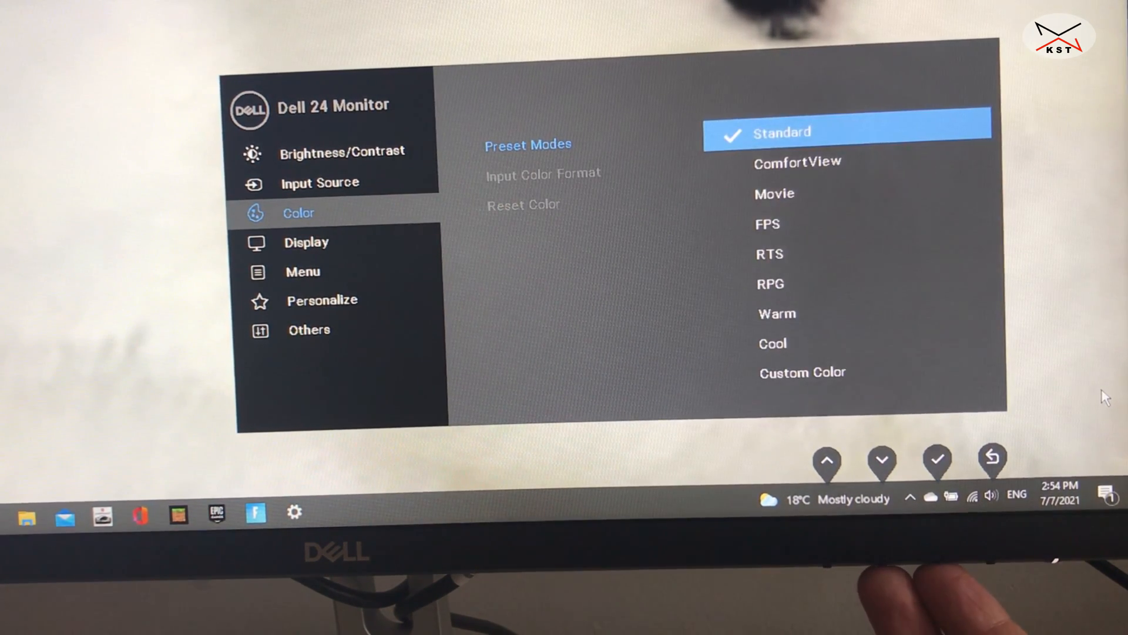
# Step through the preset modes list and back out, leaving Standard selected.
pyautogui.click(881, 460)
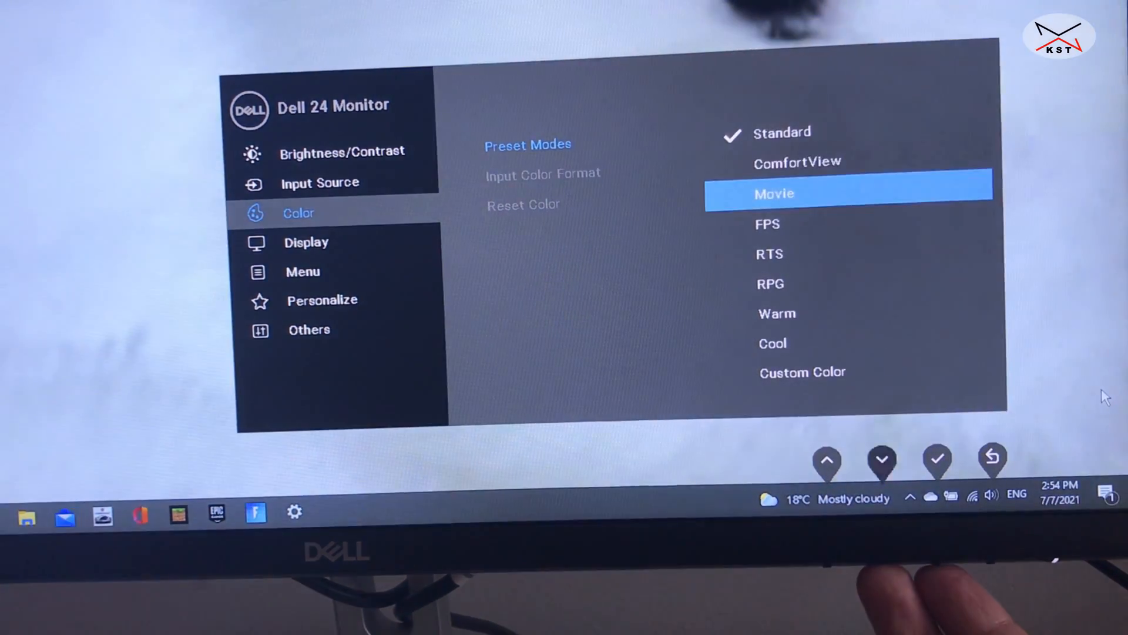
pyautogui.click(880, 460)
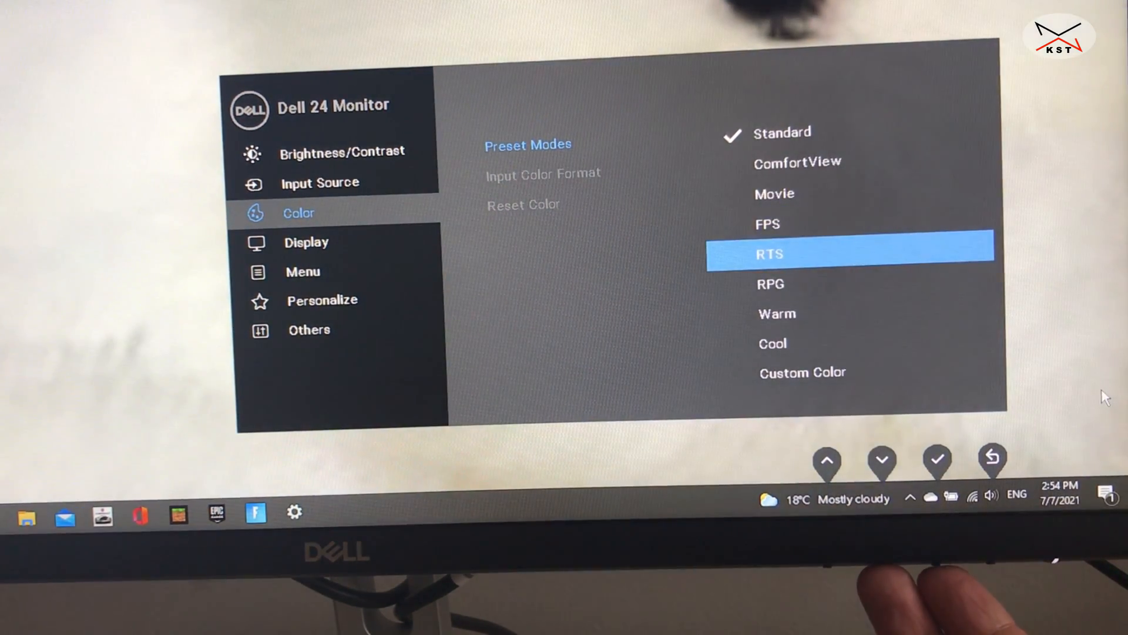
pyautogui.click(881, 460)
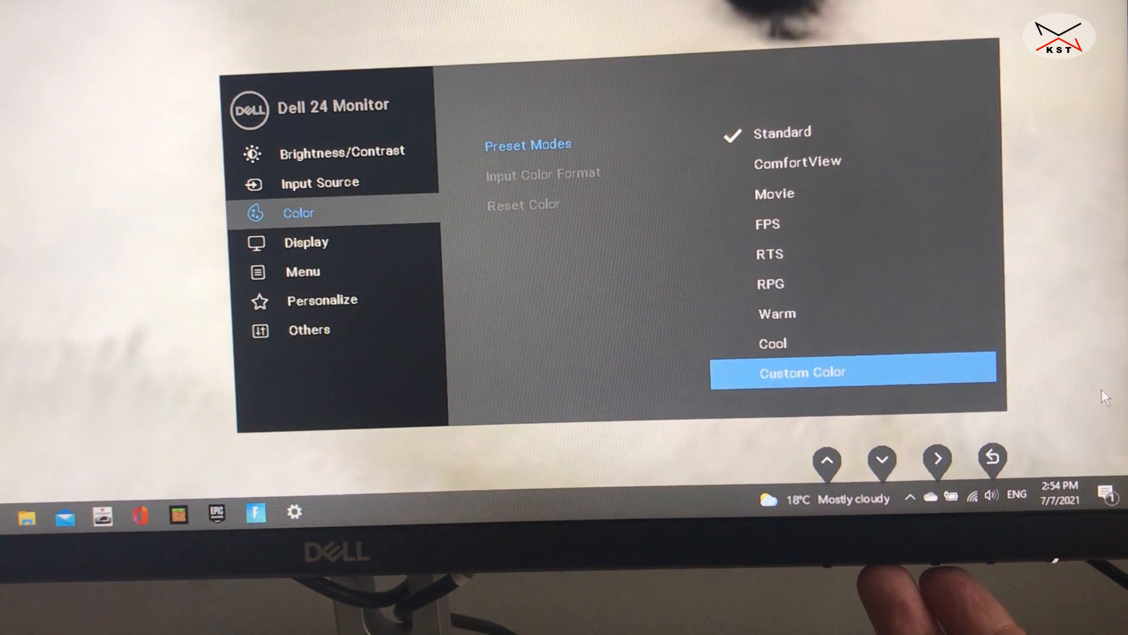
pyautogui.click(826, 460)
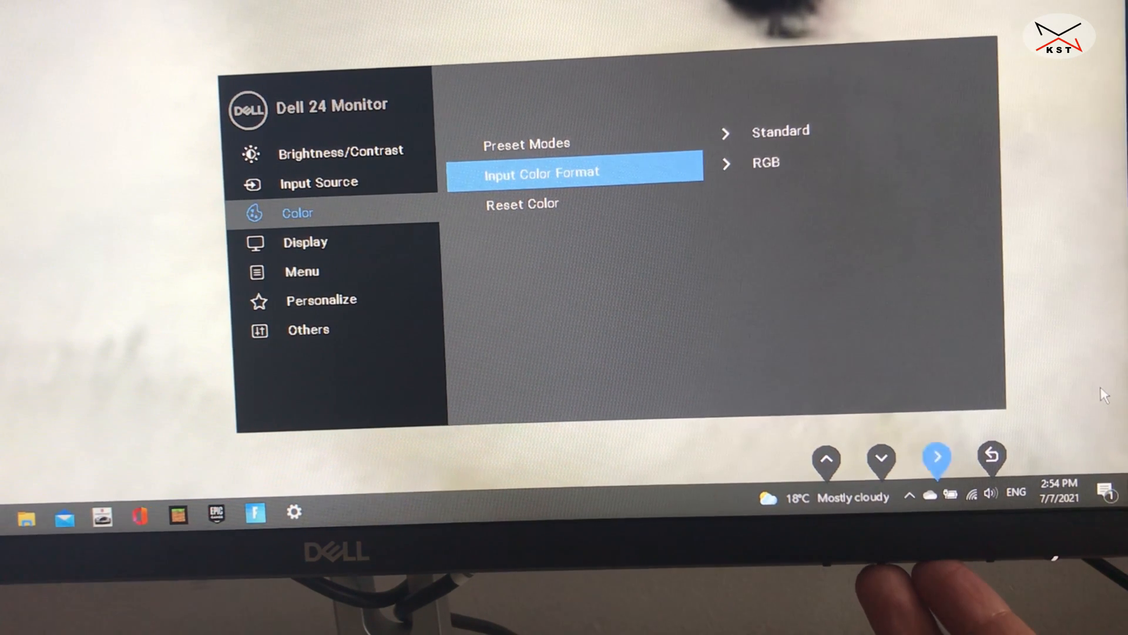
pyautogui.click(938, 459)
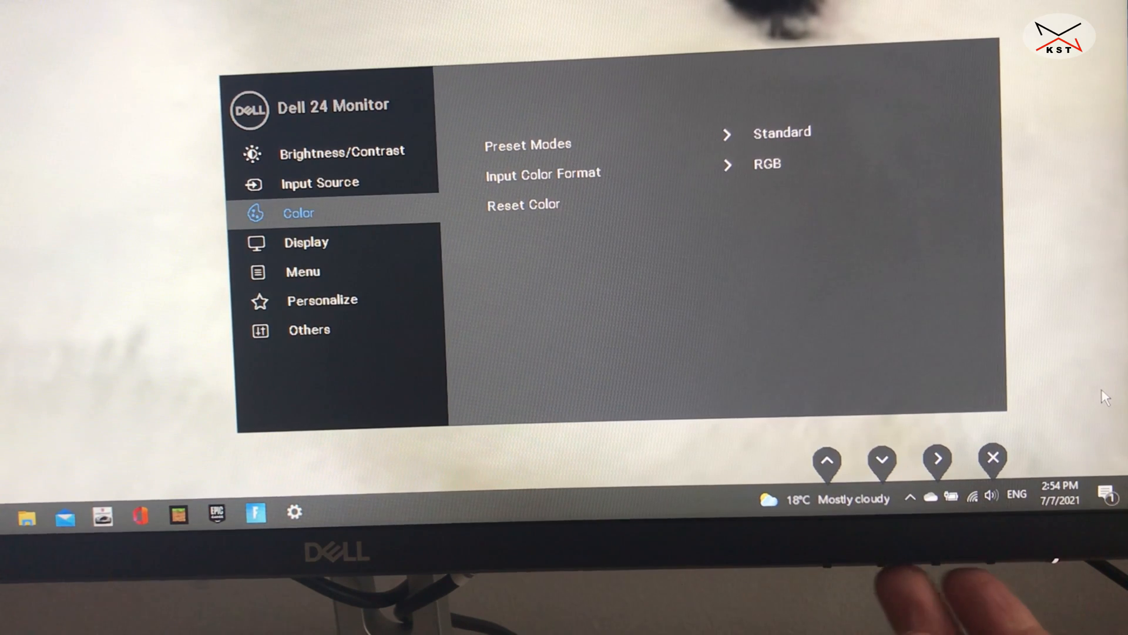
# Visit Display settings and check Response Time, leaving it at Extreme.
pyautogui.click(880, 457)
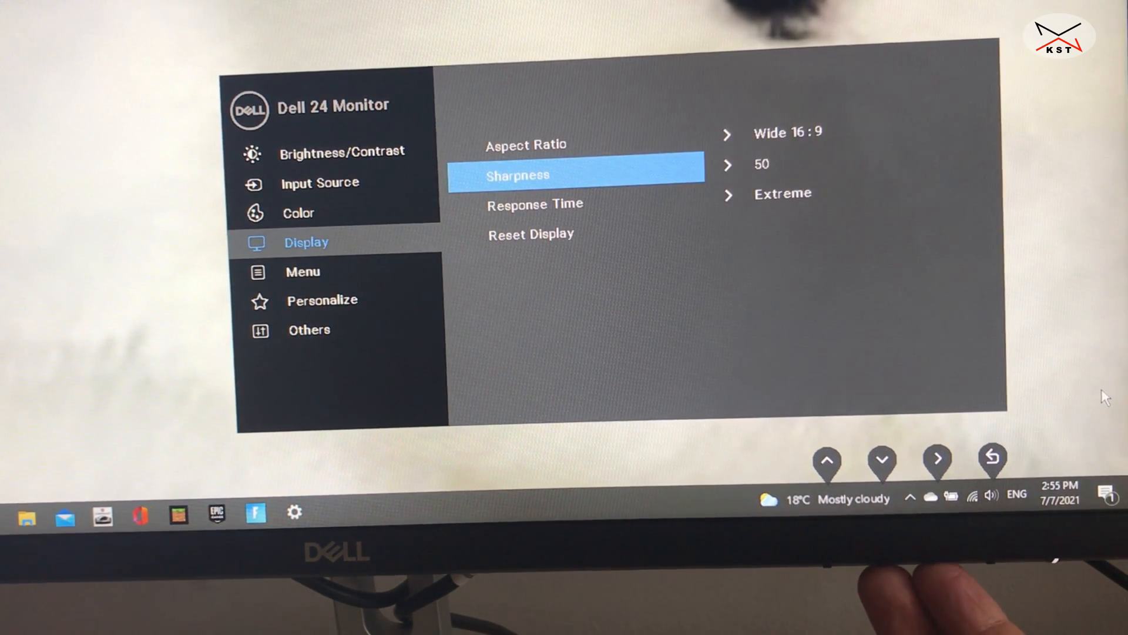
pyautogui.click(881, 460)
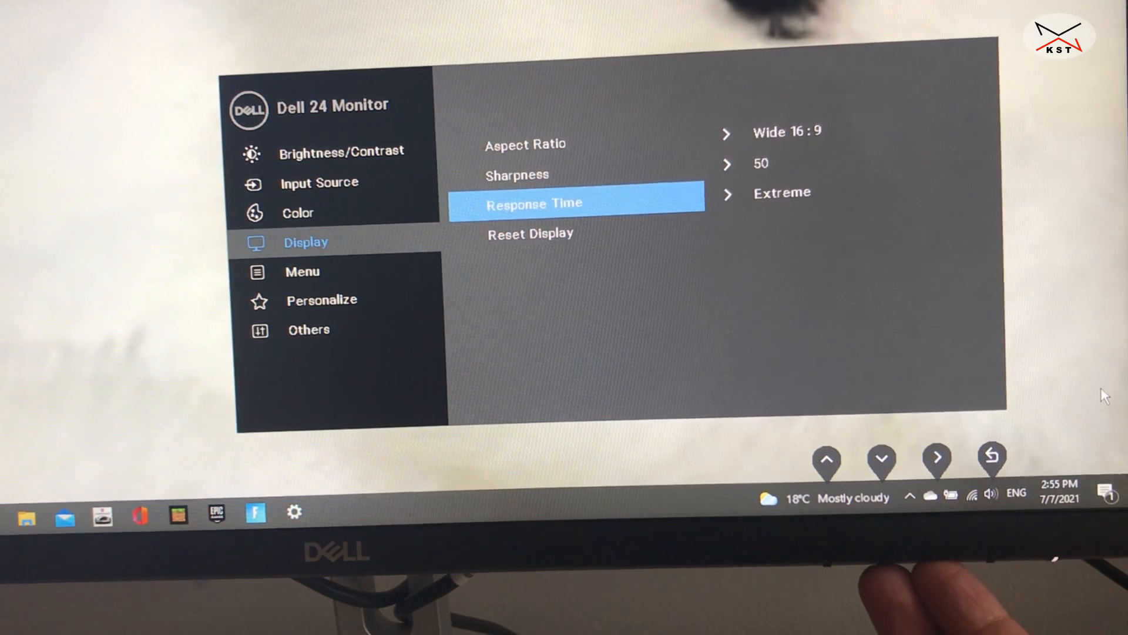
pyautogui.click(936, 459)
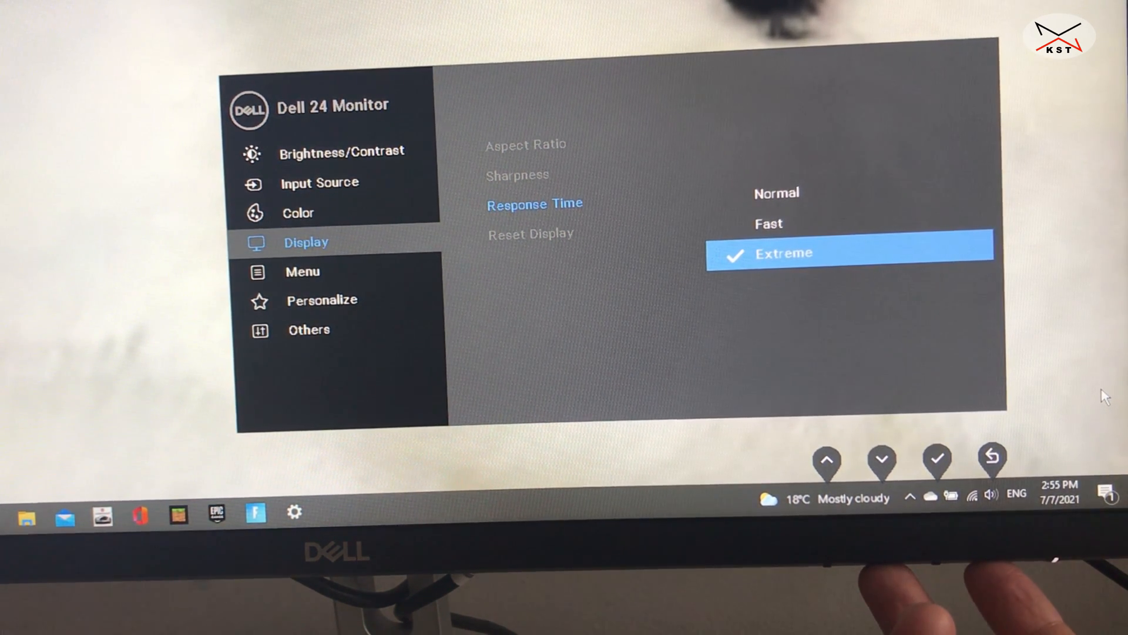
pyautogui.click(880, 459)
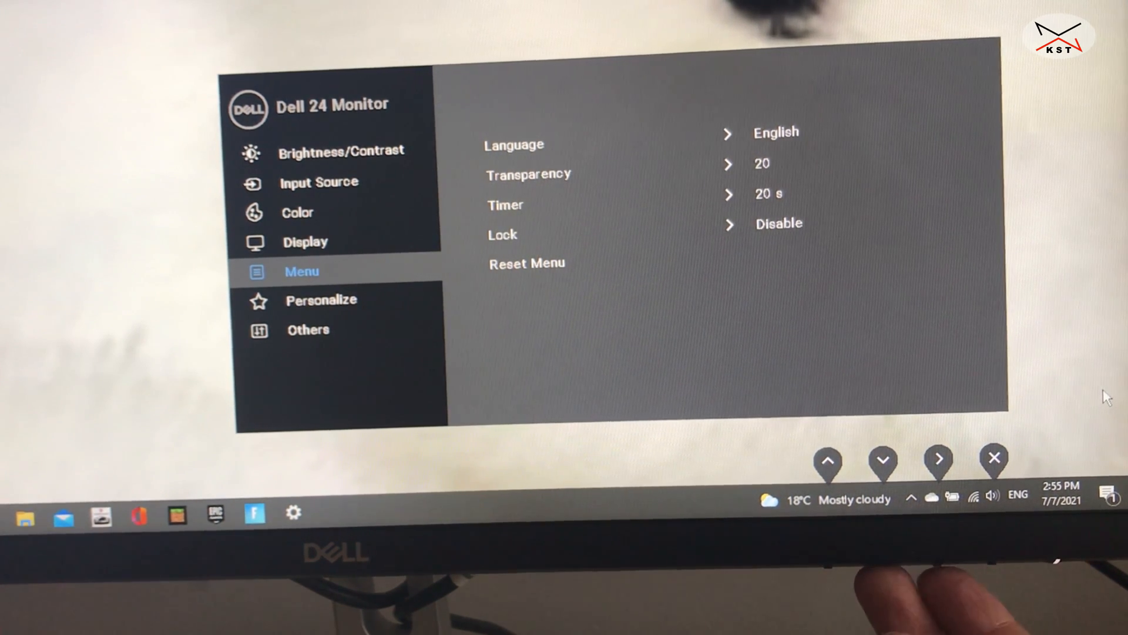
# Move on through Menu to the Personalize shortcut-key page.
pyautogui.click(883, 460)
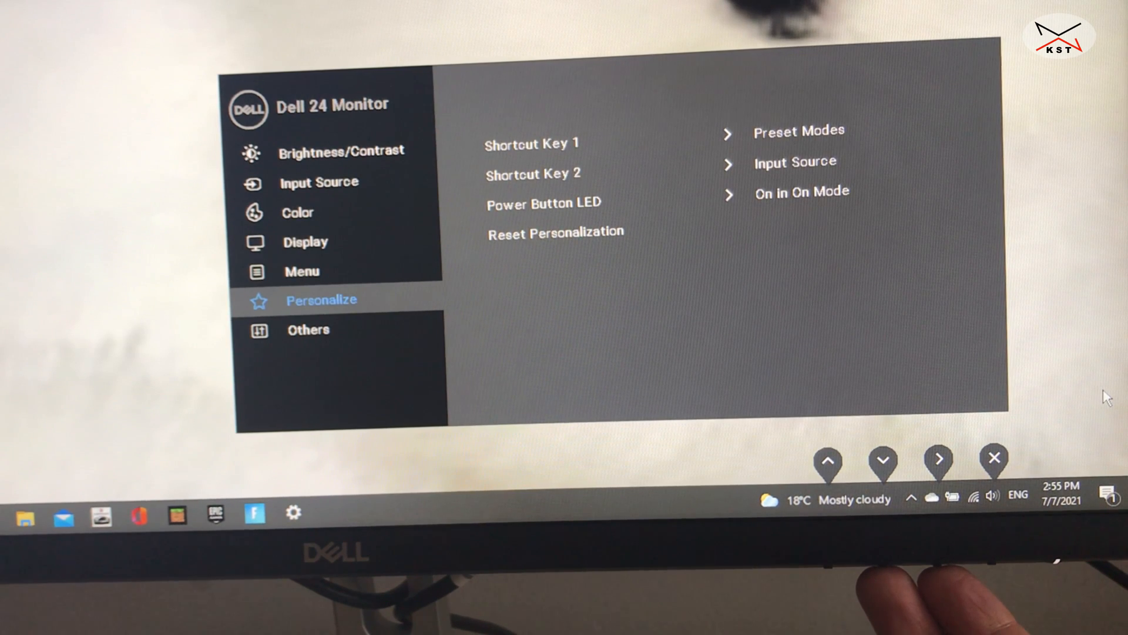
pyautogui.click(884, 457)
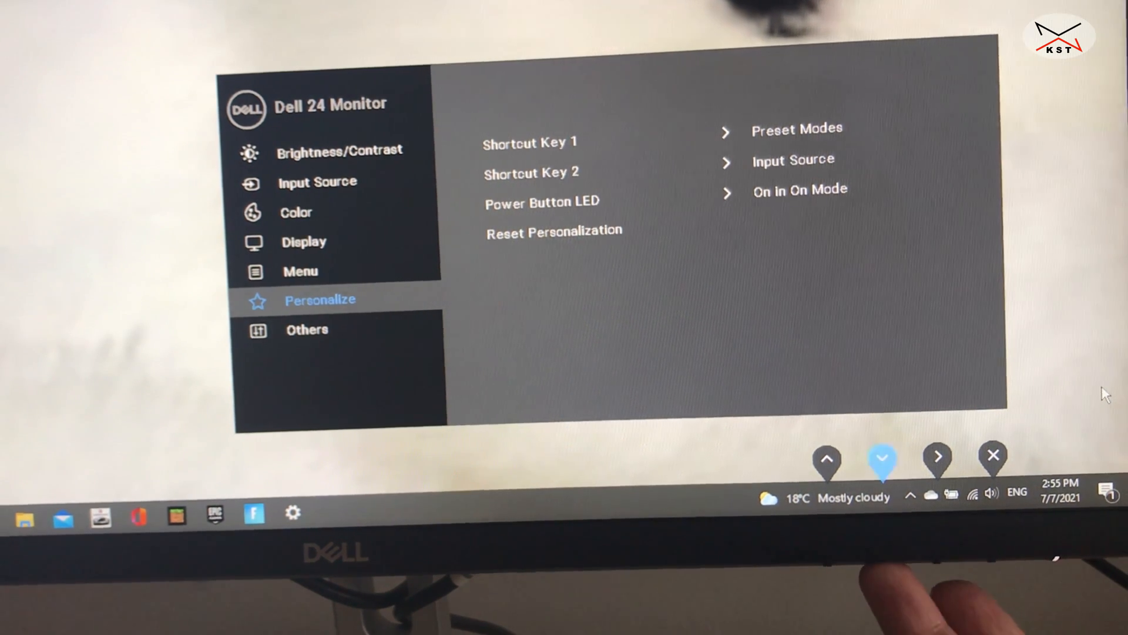
# Under Others, select LCD Conditioning and confirm Yes to start it.
pyautogui.click(883, 458)
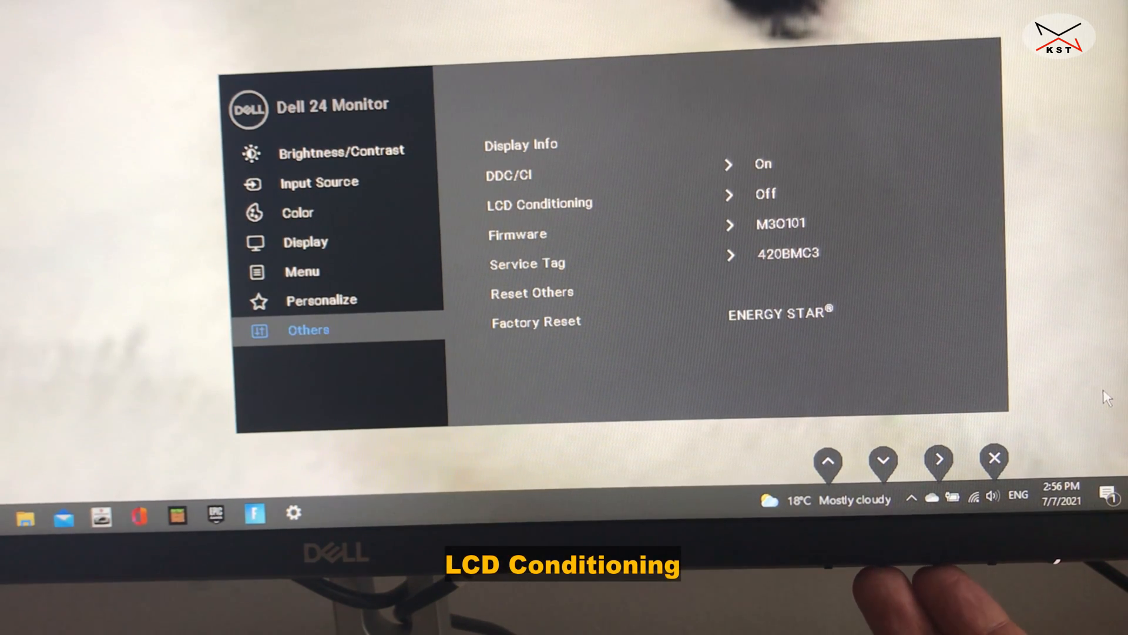
pyautogui.click(939, 458)
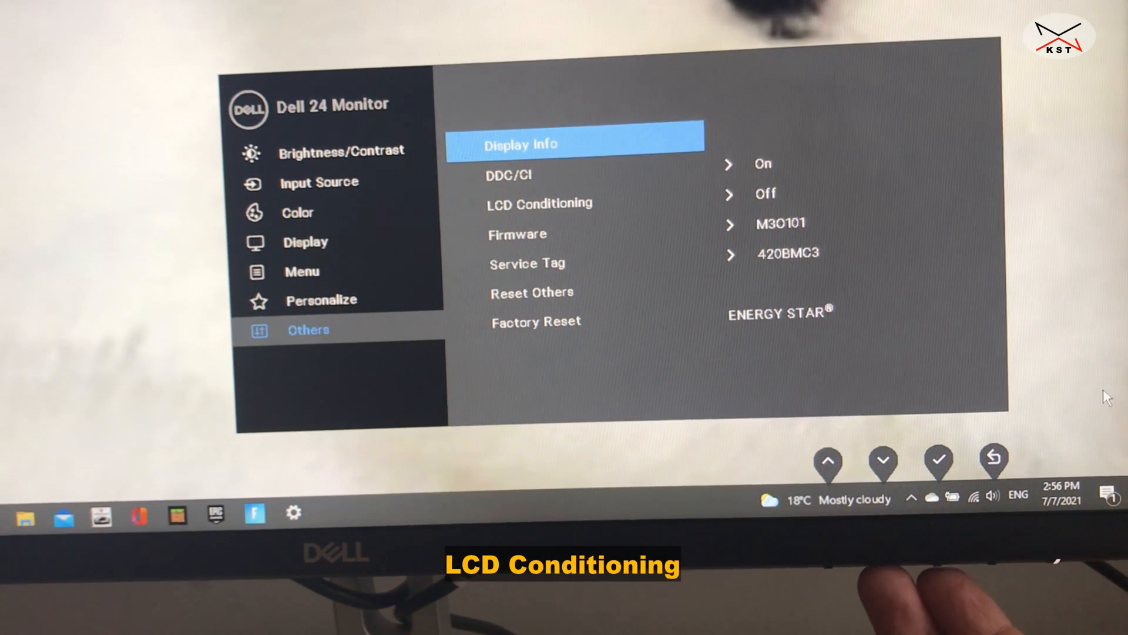
pyautogui.click(881, 459)
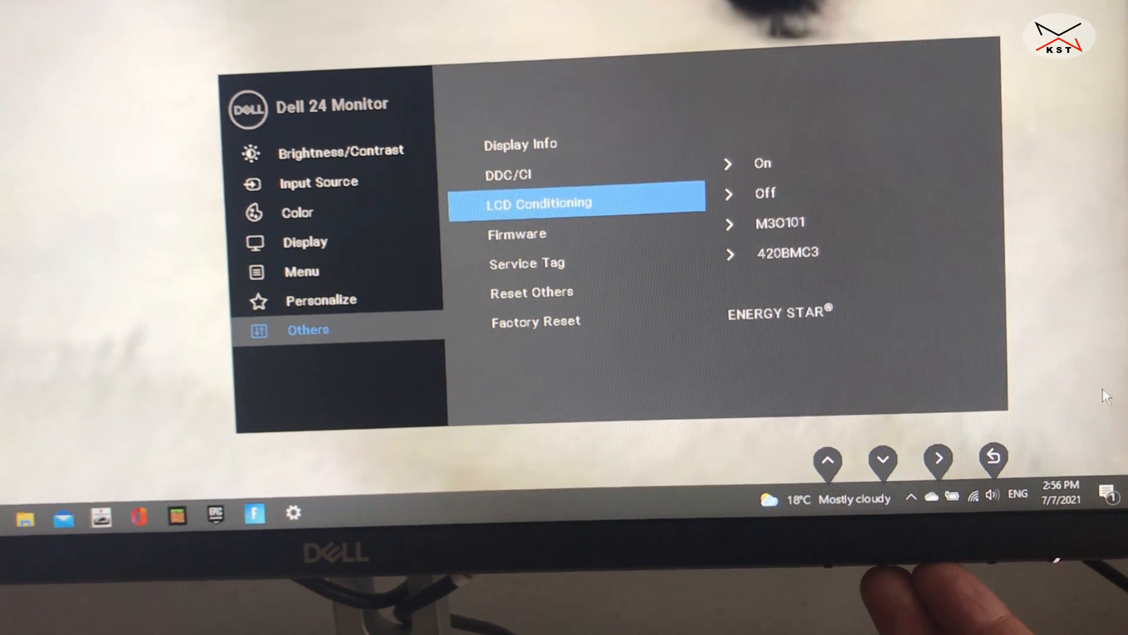
pyautogui.click(938, 460)
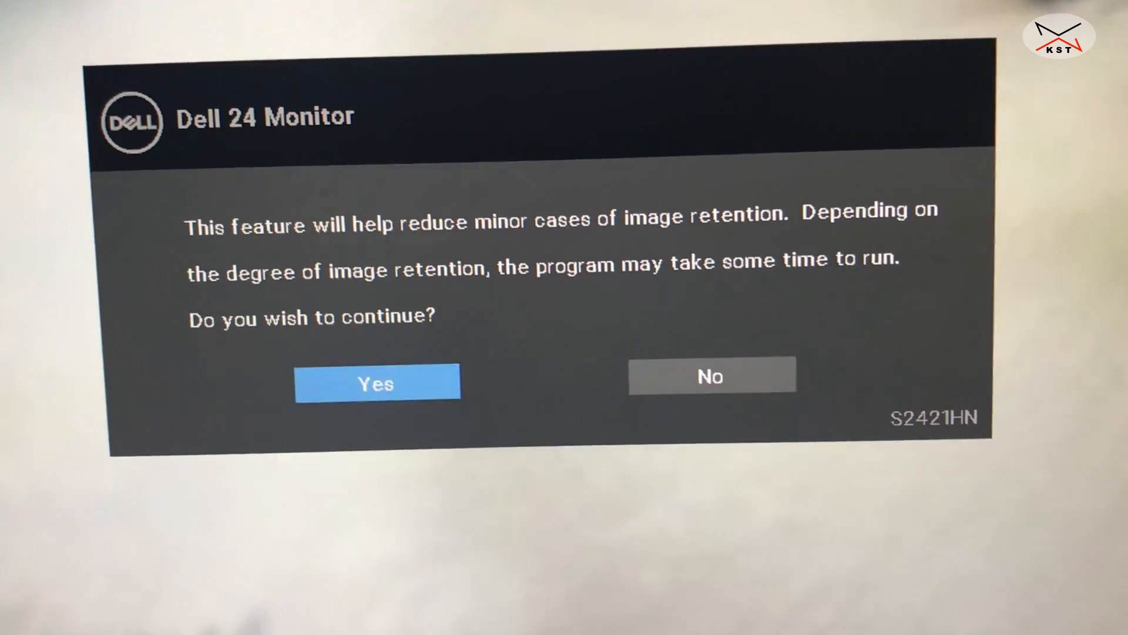
pyautogui.click(376, 383)
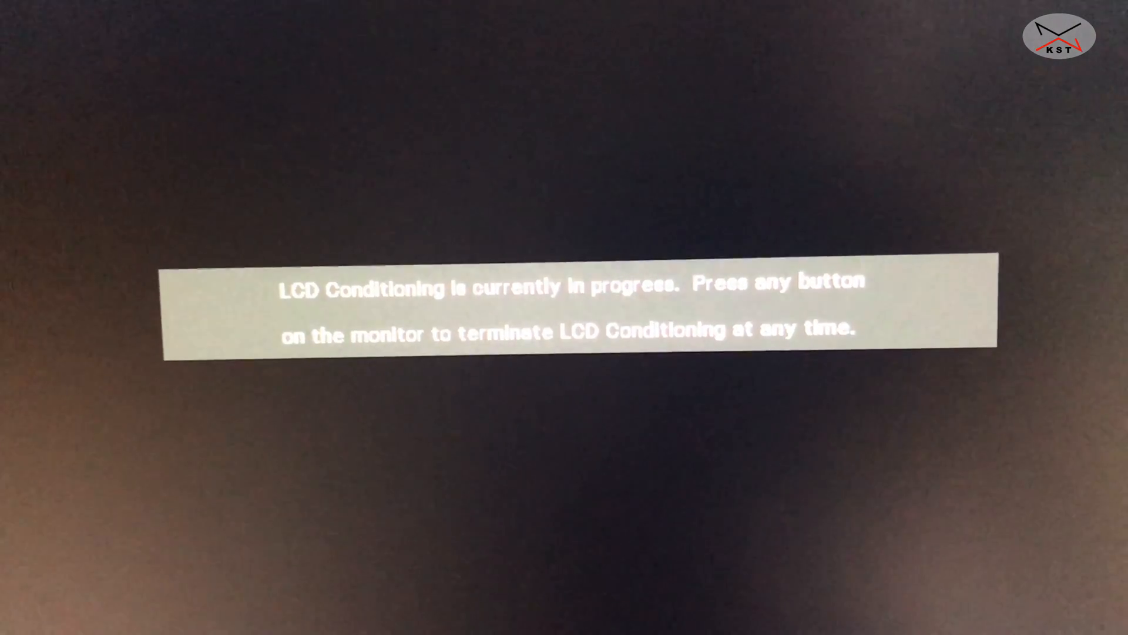